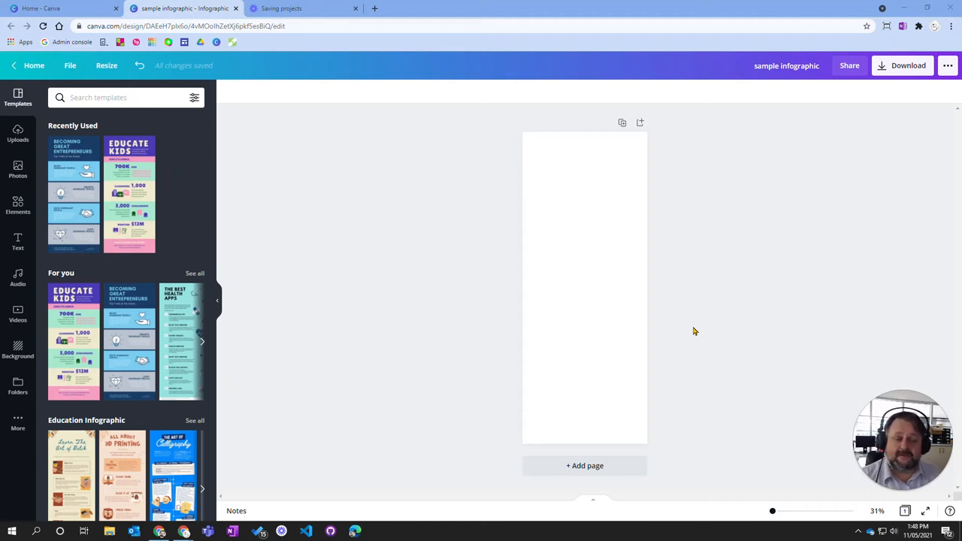
{"action": "mouse_move", "coordinate": [720, 315]}
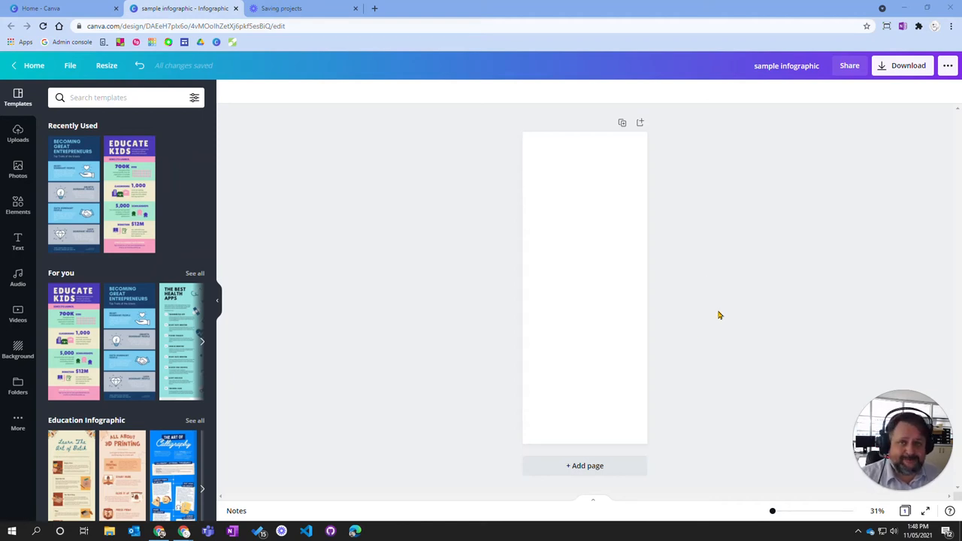
{"action": "mouse_move", "coordinate": [392, 315]}
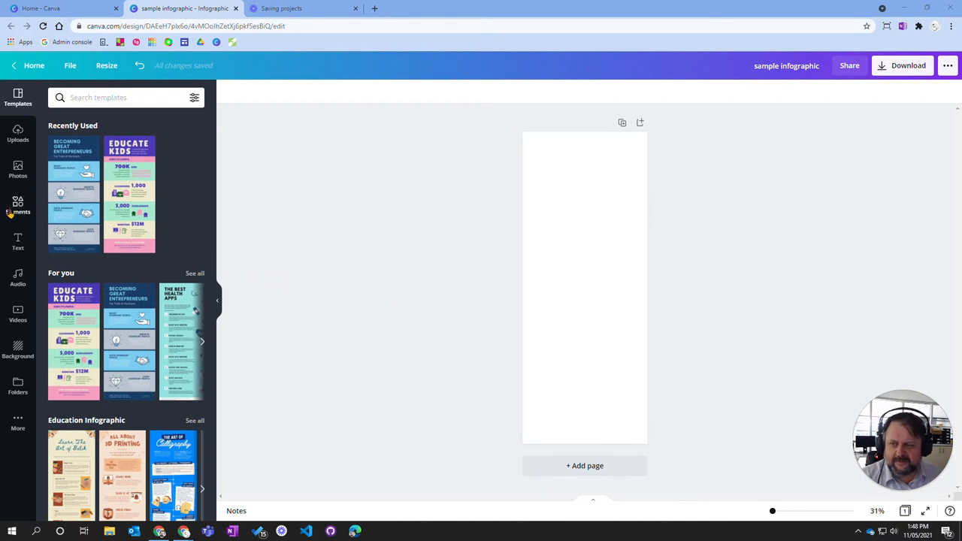
- Open the Elements panel and browse its lines, shapes, frames, stickers and charts categories
{"action": "left_click", "coordinate": [18, 206]}
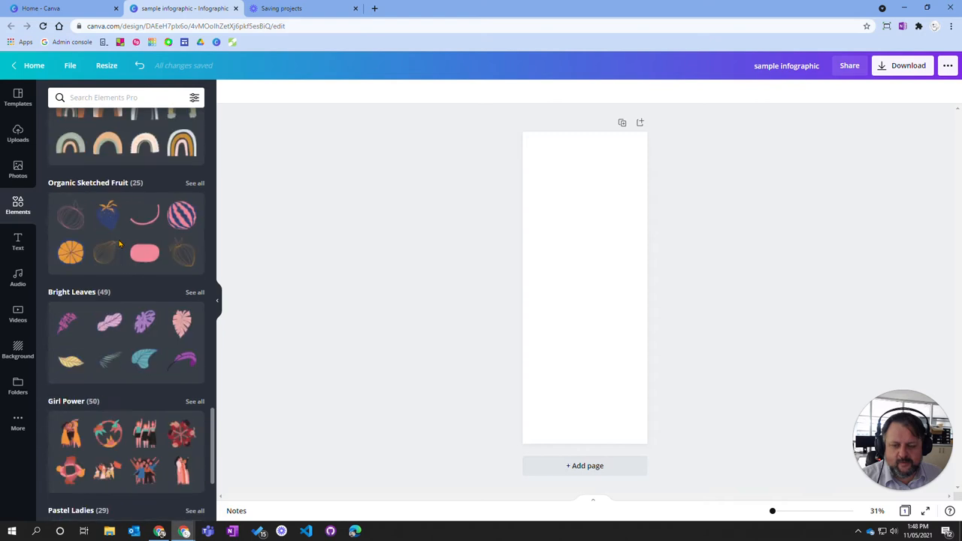
{"action": "scroll", "scroll_direction": "down", "scroll_amount": 3}
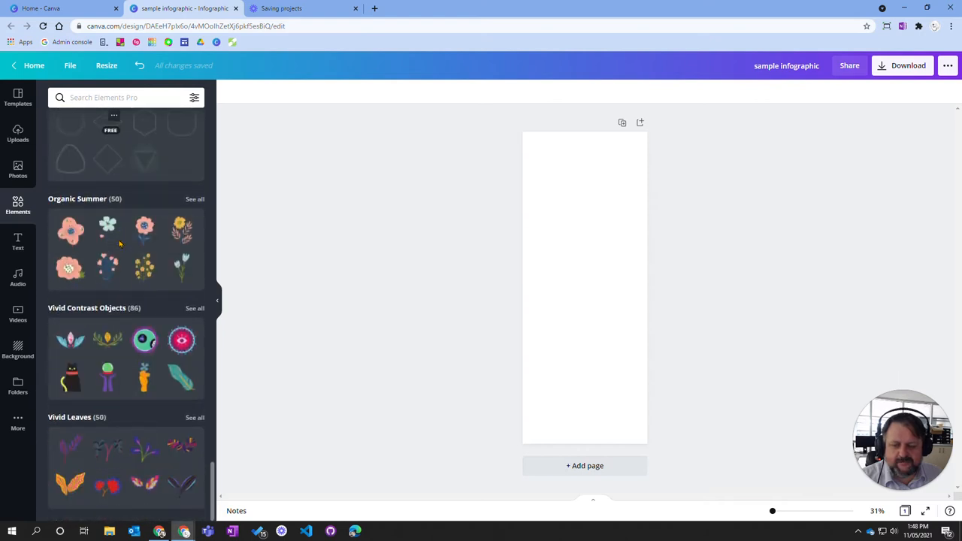
{"action": "scroll", "scroll_direction": "down", "scroll_amount": 3}
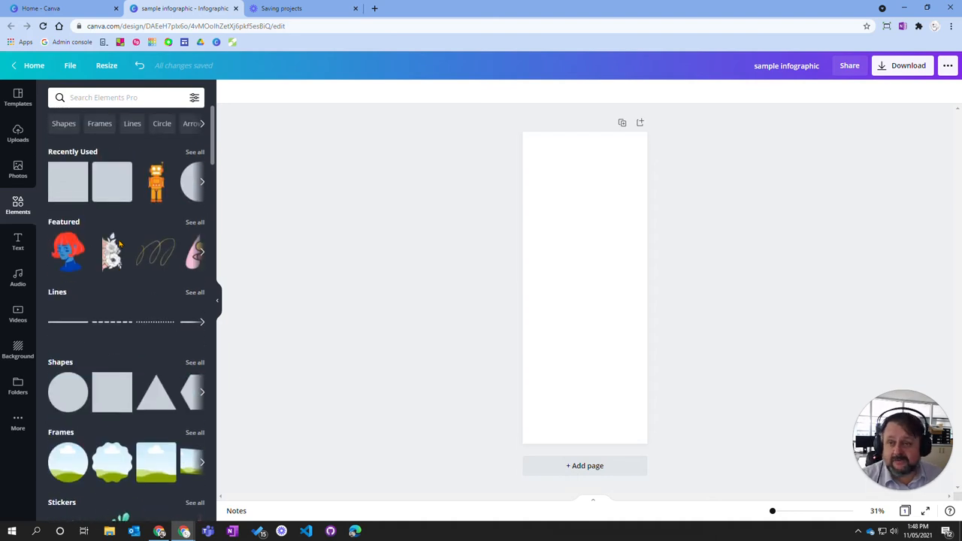
{"action": "mouse_move", "coordinate": [135, 302]}
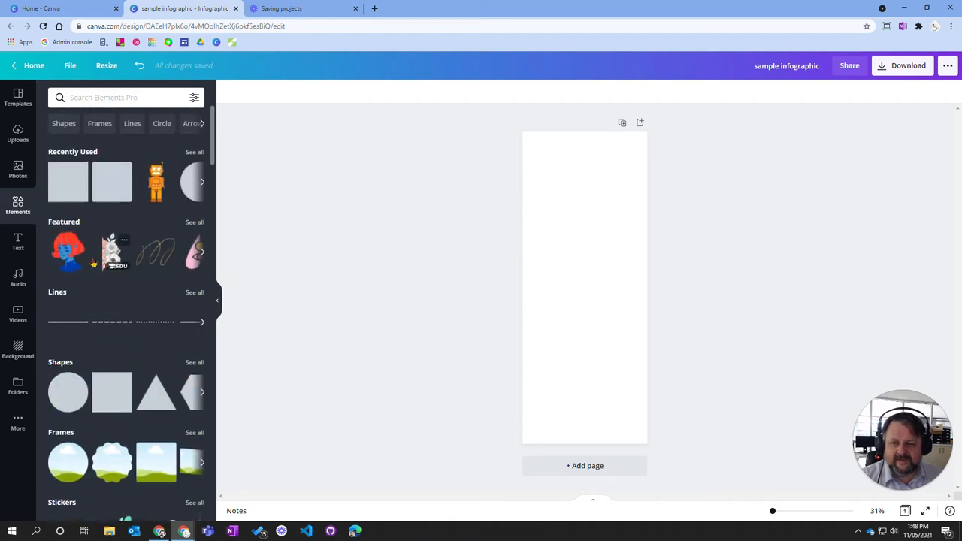
{"action": "scroll", "scroll_direction": "down", "scroll_amount": 3}
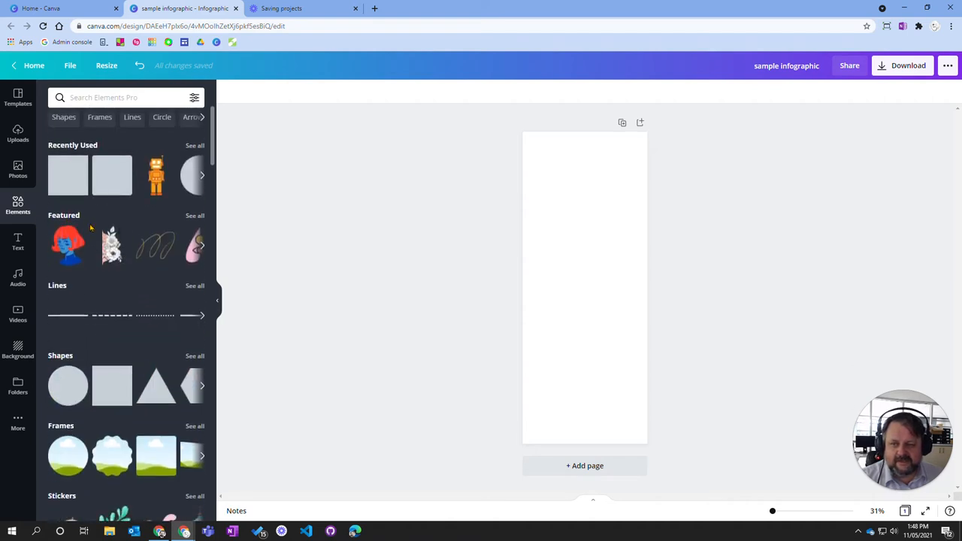
{"action": "scroll", "scroll_direction": "down", "scroll_amount": 3}
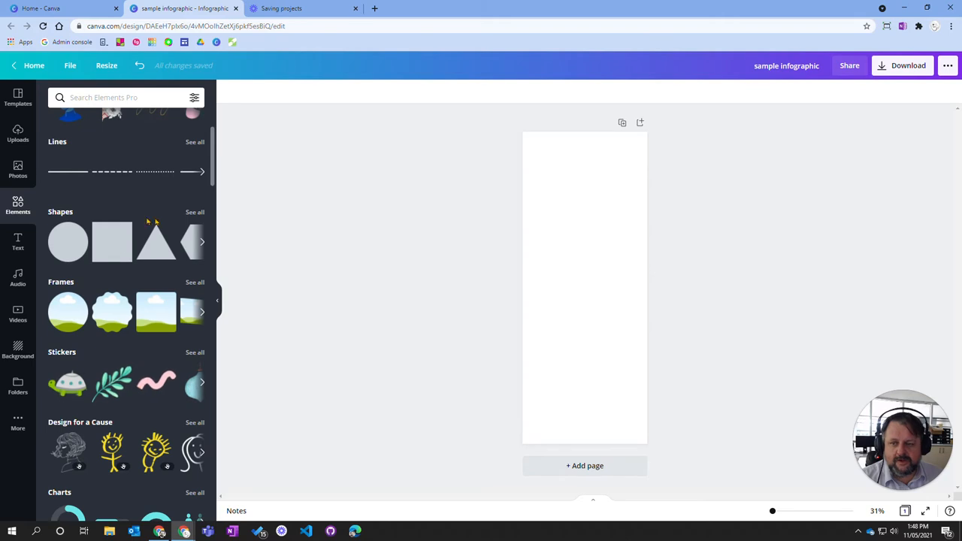
{"action": "scroll", "scroll_direction": "down", "scroll_amount": 3}
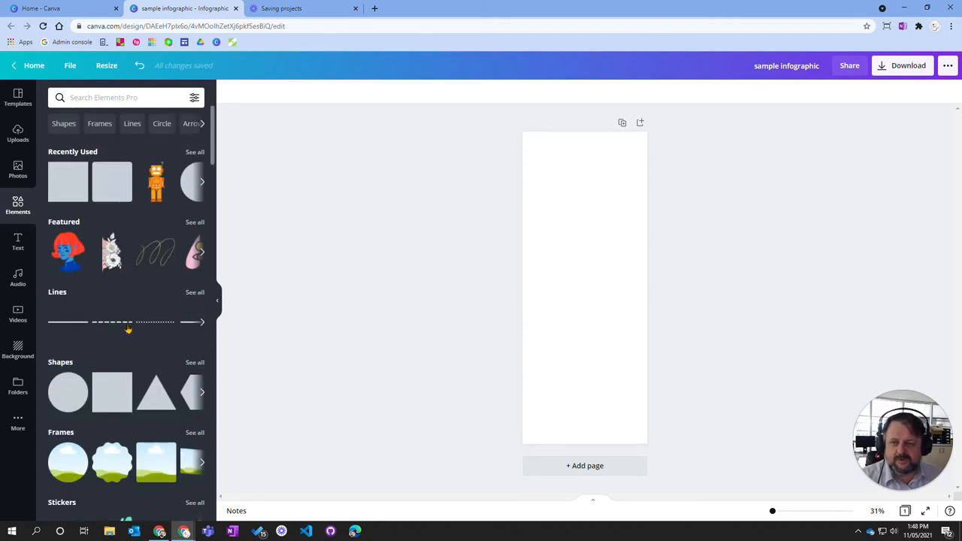
{"action": "scroll", "scroll_direction": "down", "scroll_amount": 3}
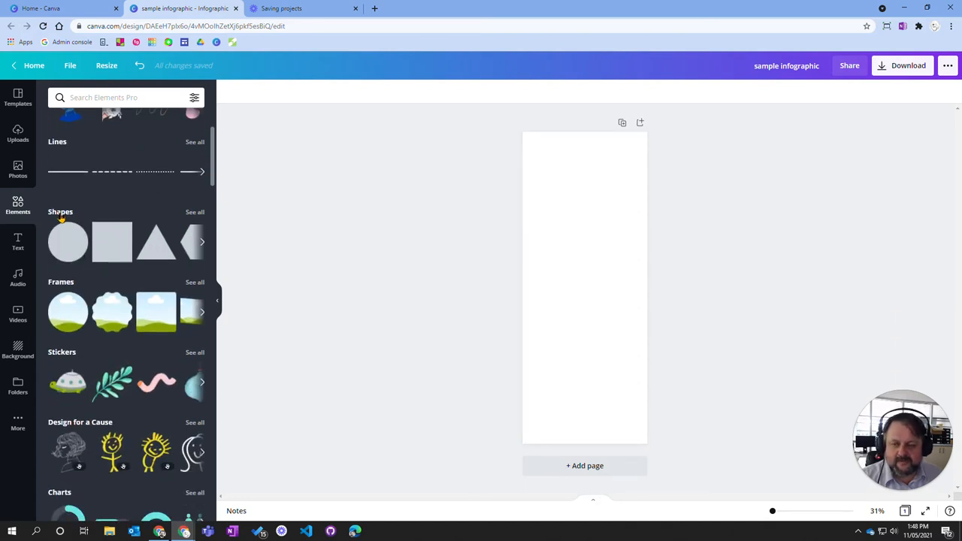
- Add a hexagon from the full Shapes collection near the top of the page
{"action": "left_click", "coordinate": [195, 212]}
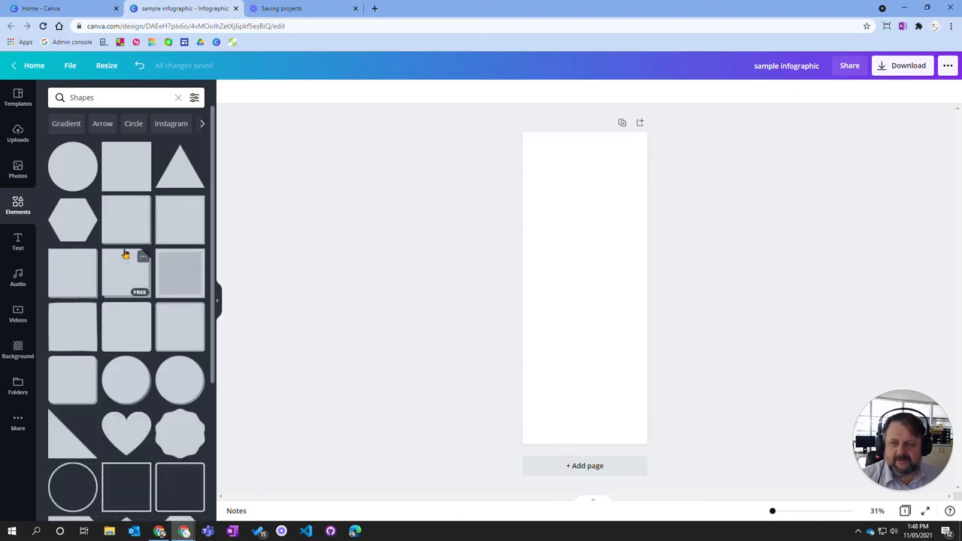
{"action": "mouse_move", "coordinate": [126, 218]}
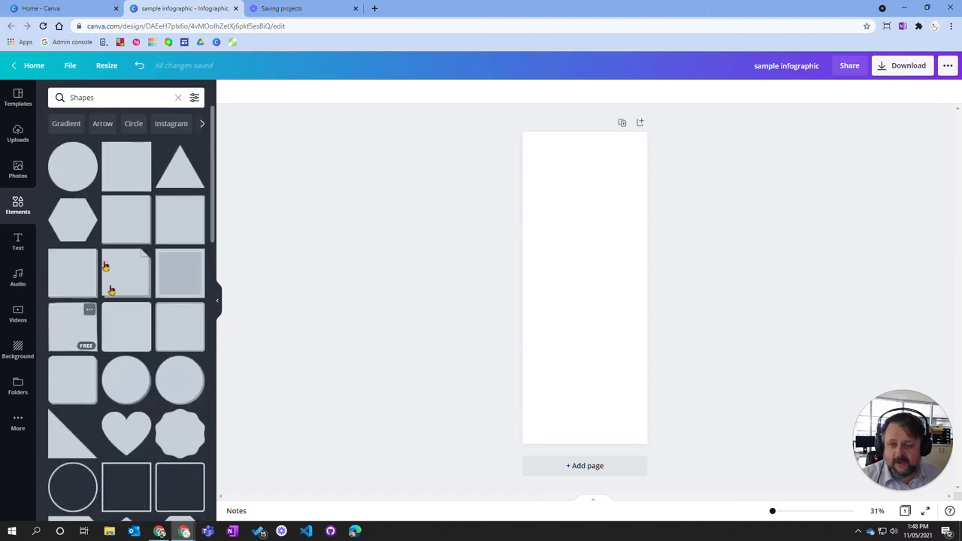
{"action": "mouse_move", "coordinate": [72, 220]}
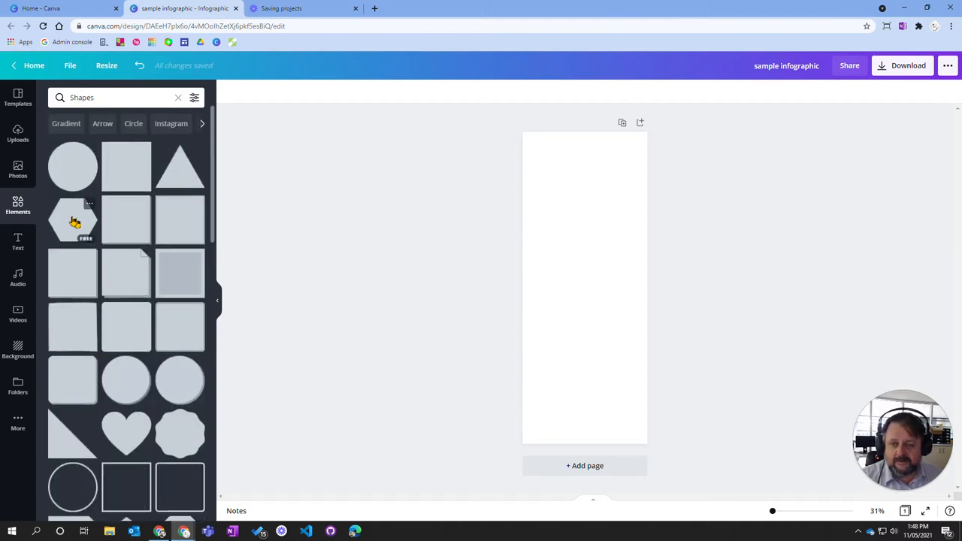
{"action": "left_click", "coordinate": [73, 220]}
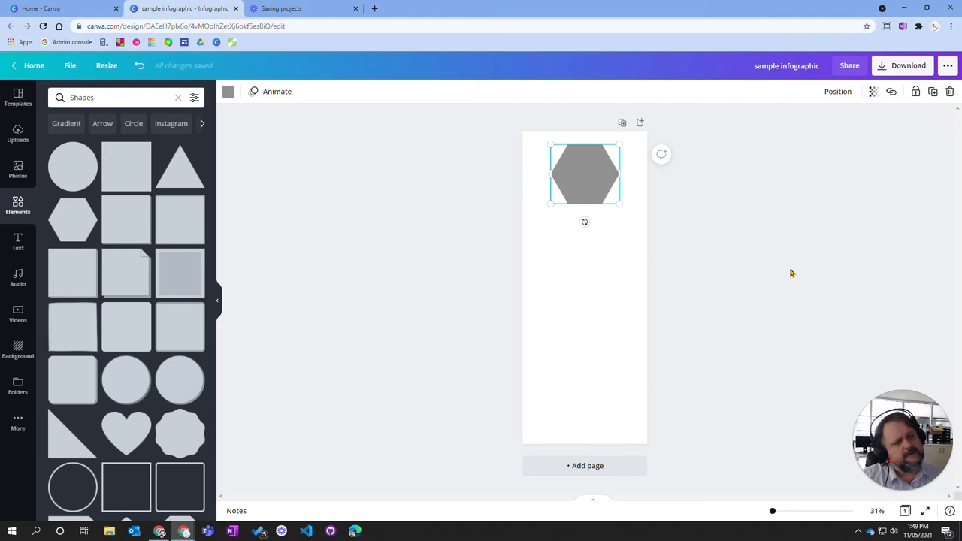
{"action": "mouse_move", "coordinate": [443, 231]}
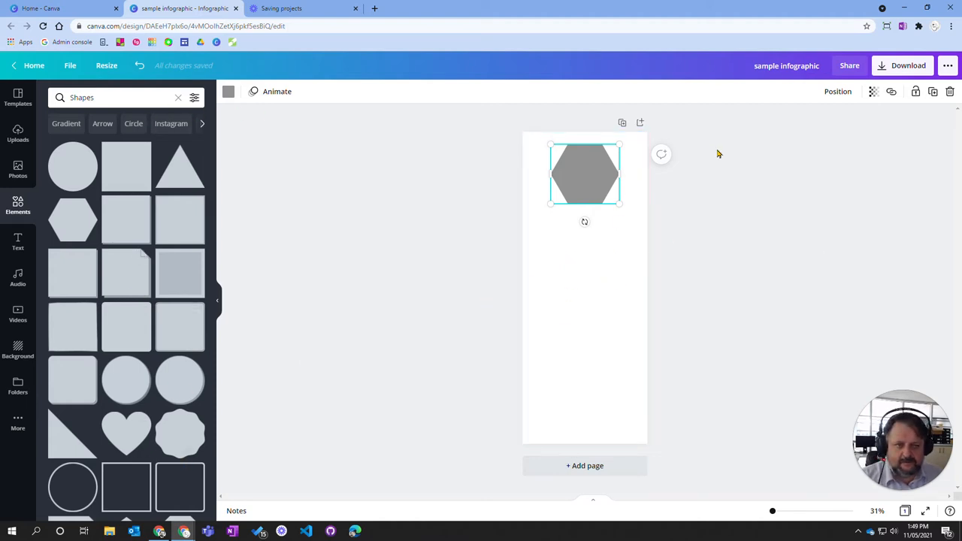
{"action": "mouse_move", "coordinate": [837, 164]}
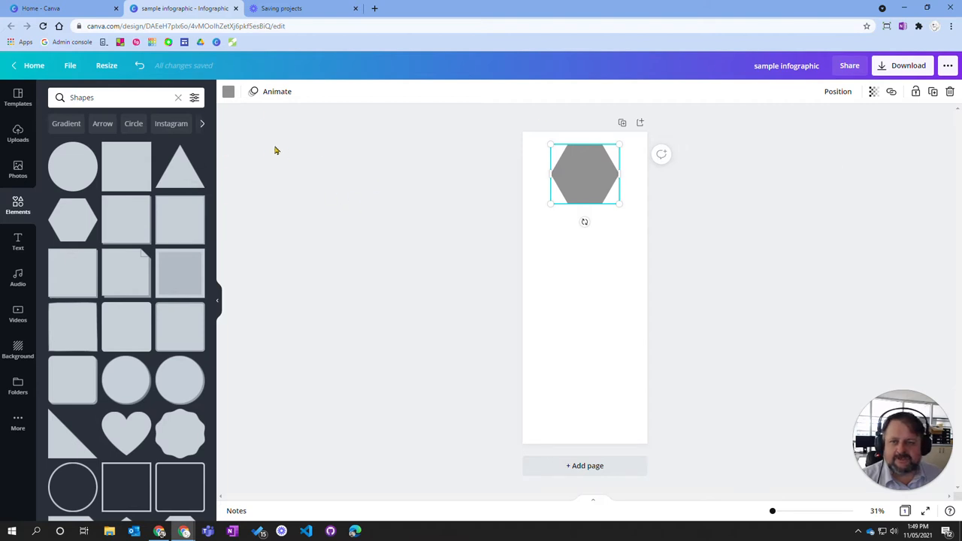
- Fill the hexagon a darker grey and open the Brand Kit palettes in a new tab
{"action": "left_click", "coordinate": [228, 91]}
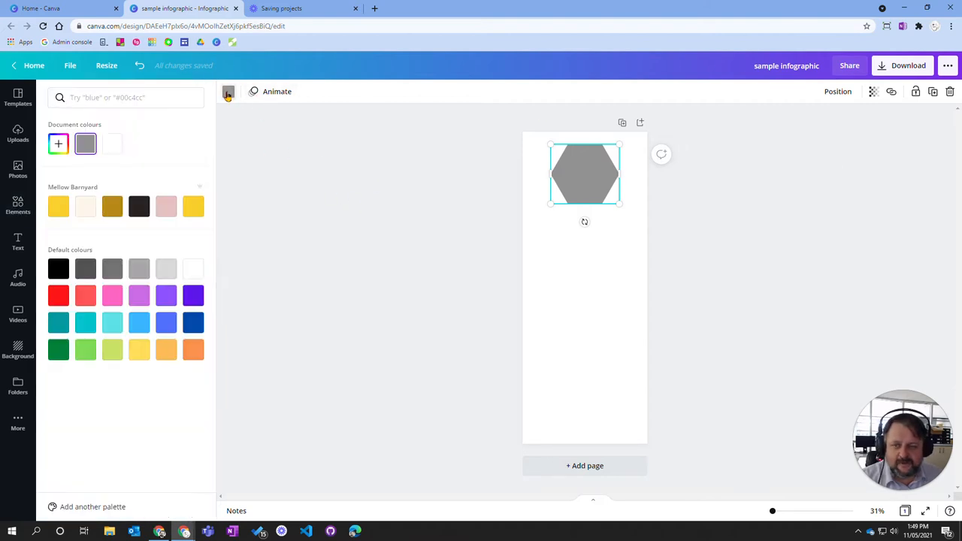
{"action": "left_click", "coordinate": [112, 350]}
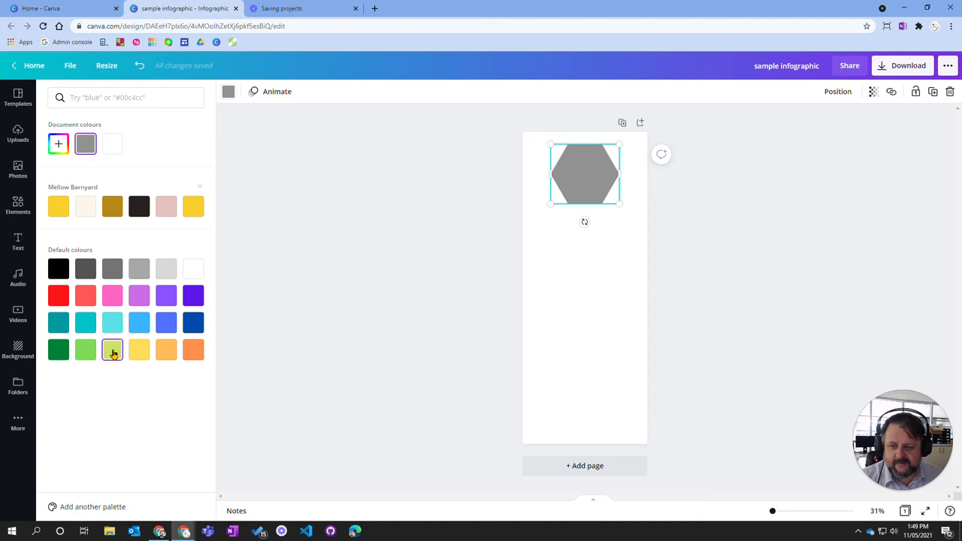
{"action": "left_click", "coordinate": [112, 350]}
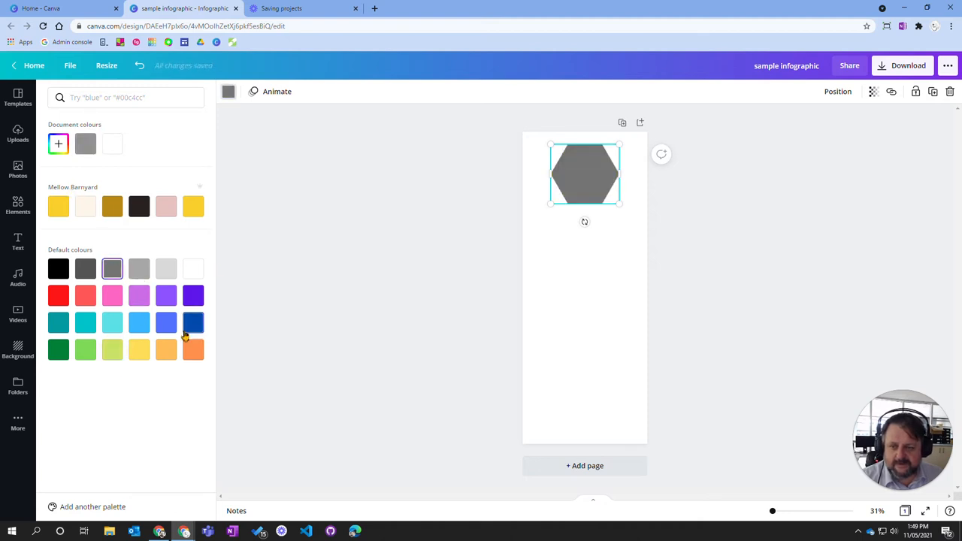
{"action": "left_click", "coordinate": [193, 322]}
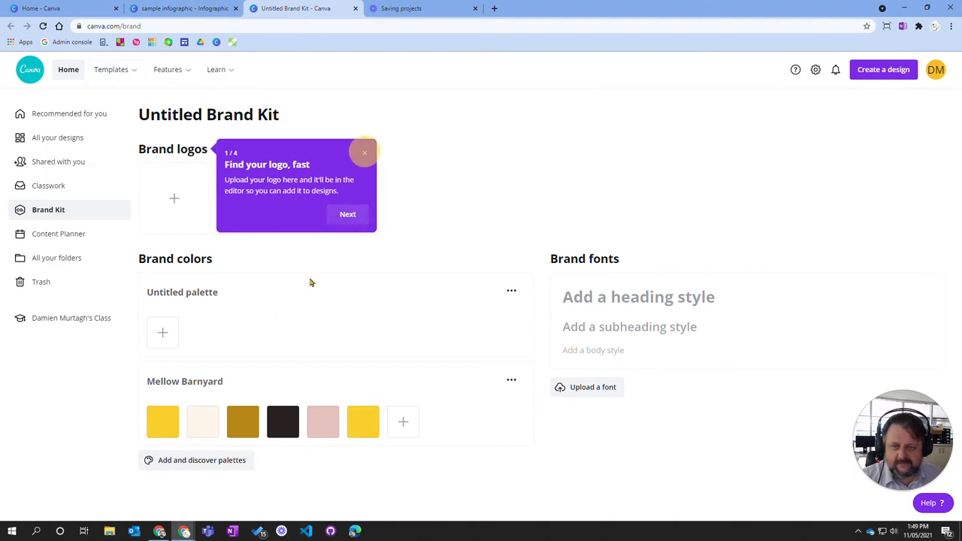
- Browse the suggested palettes and add Bright Lights to the Brand Kit
{"action": "left_click", "coordinate": [364, 153]}
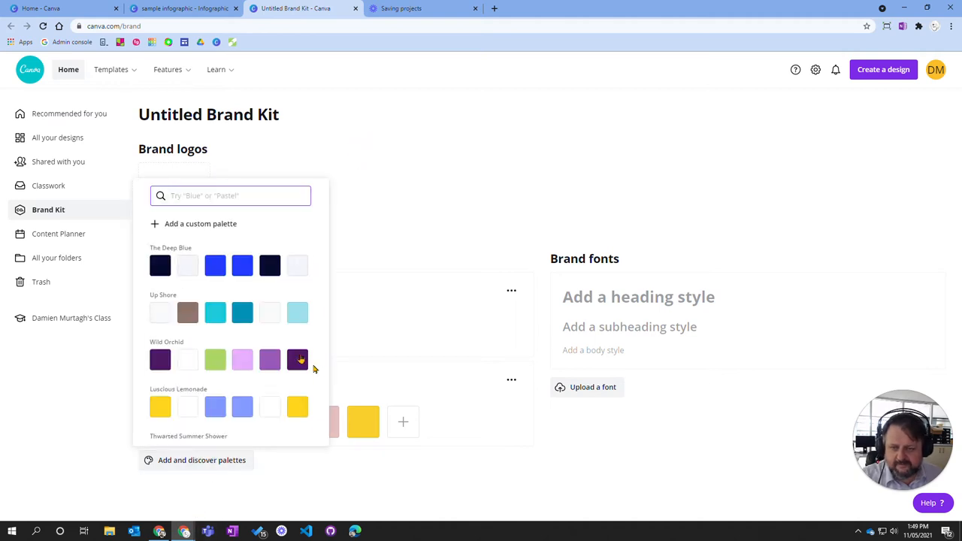
{"action": "scroll", "scroll_direction": "down", "scroll_amount": 3}
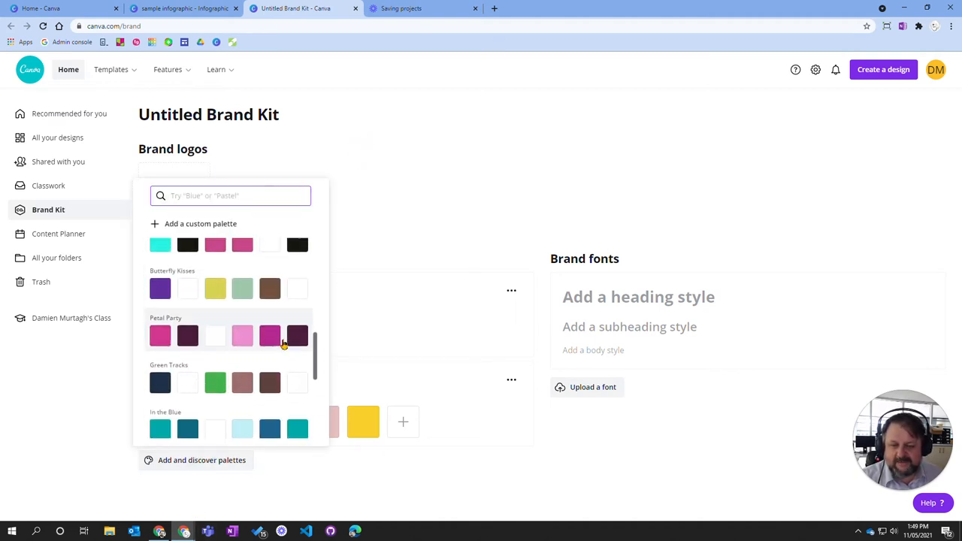
{"action": "scroll", "scroll_direction": "down", "scroll_amount": 3}
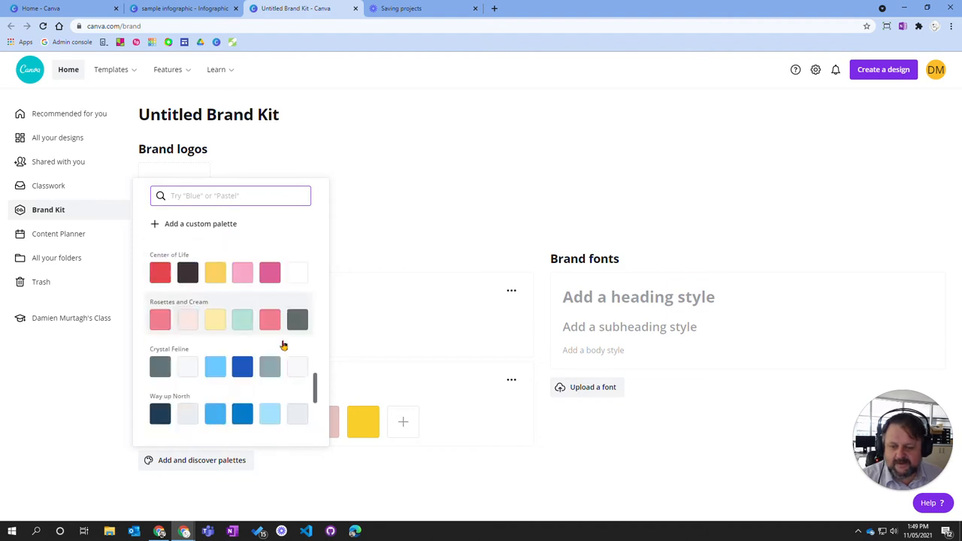
{"action": "scroll", "scroll_direction": "down", "scroll_amount": 3}
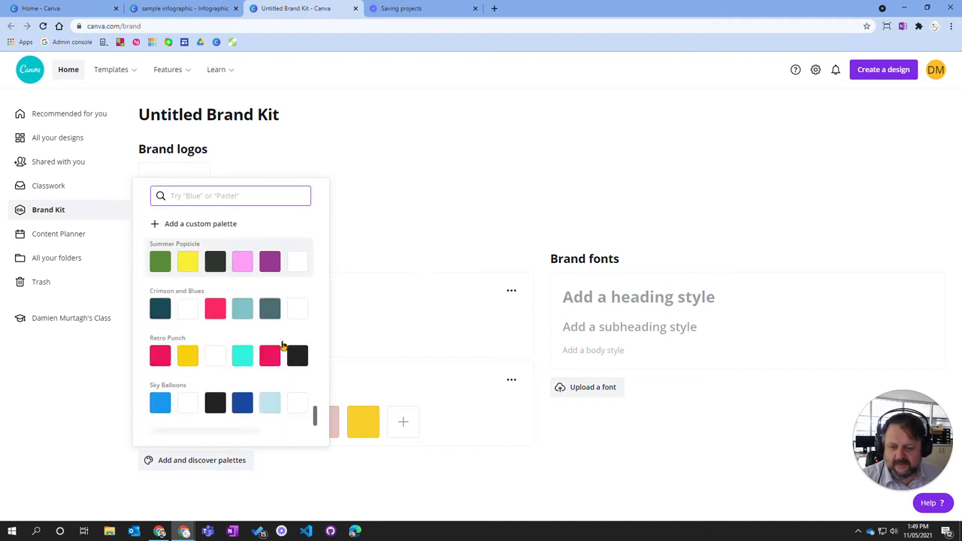
{"action": "scroll", "scroll_direction": "down", "scroll_amount": 3}
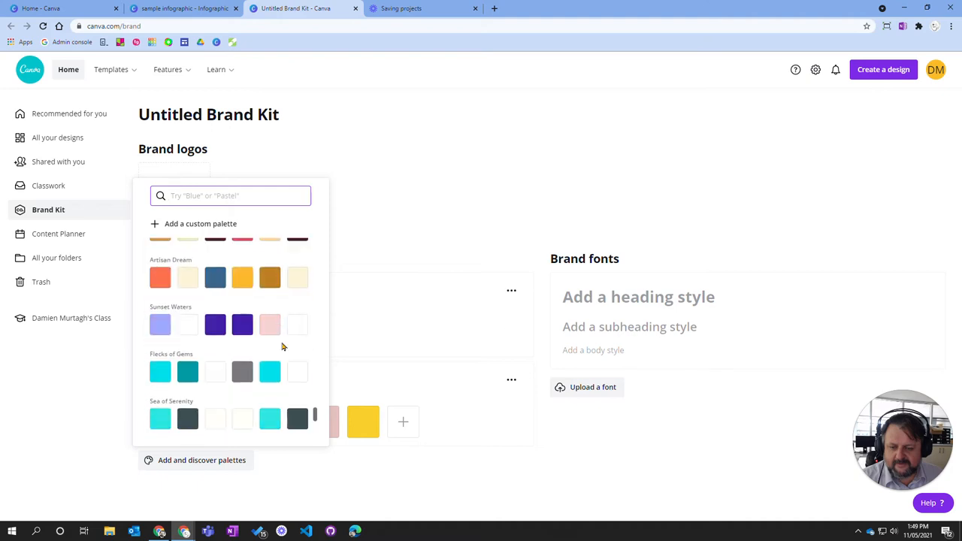
{"action": "scroll", "scroll_direction": "down", "scroll_amount": 3}
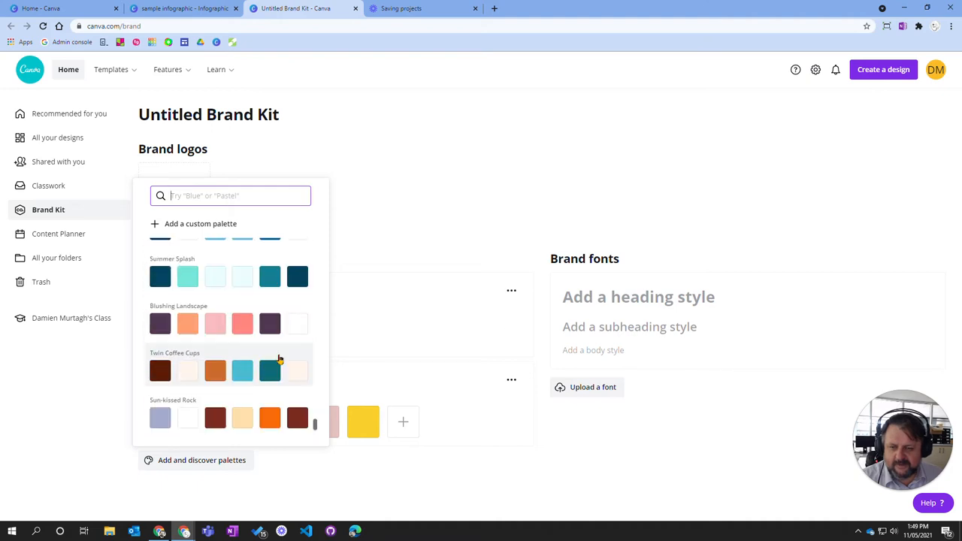
{"action": "left_click", "coordinate": [193, 365]}
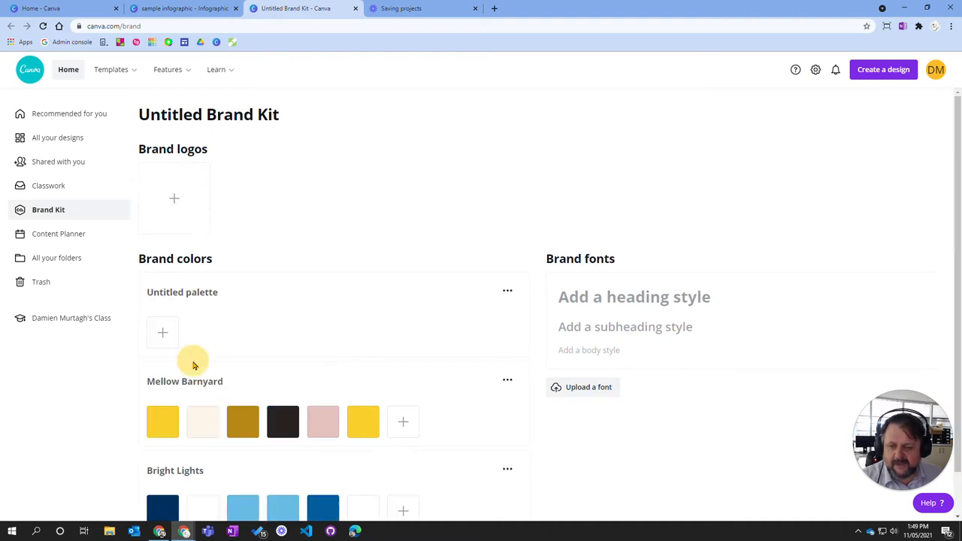
{"action": "scroll", "scroll_direction": "down", "scroll_amount": 3}
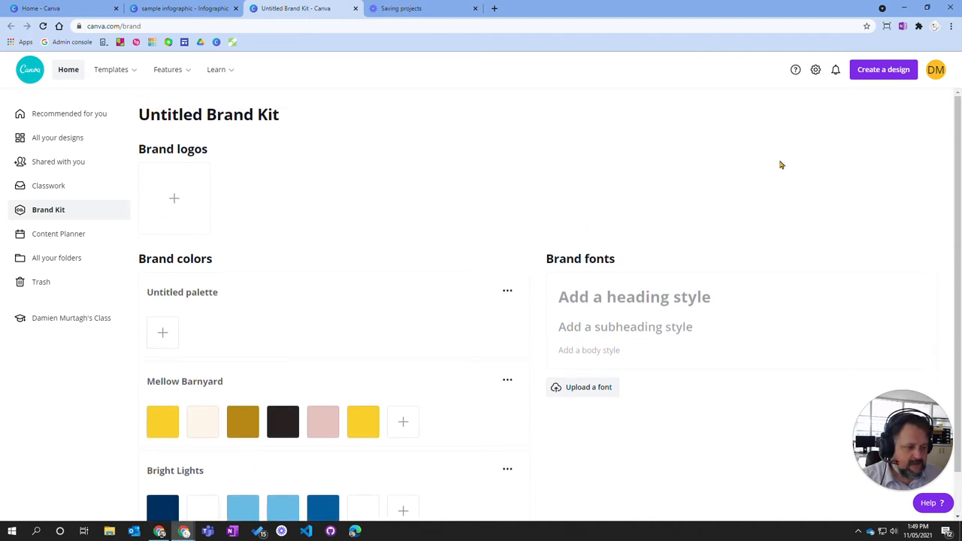
- Back in the design, try coral red and a custom colour, then fill the hexagon light blue
{"action": "left_click", "coordinate": [180, 8]}
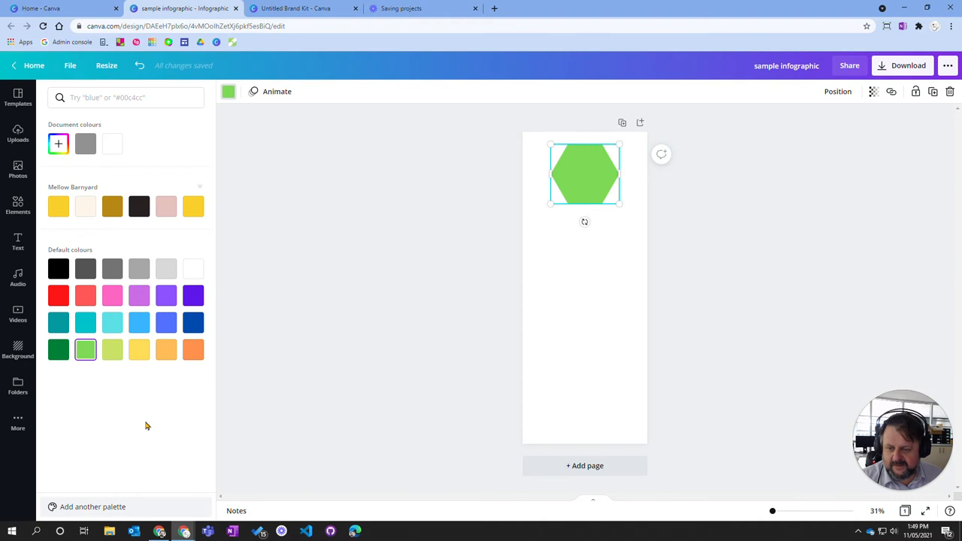
{"action": "left_click", "coordinate": [301, 9]}
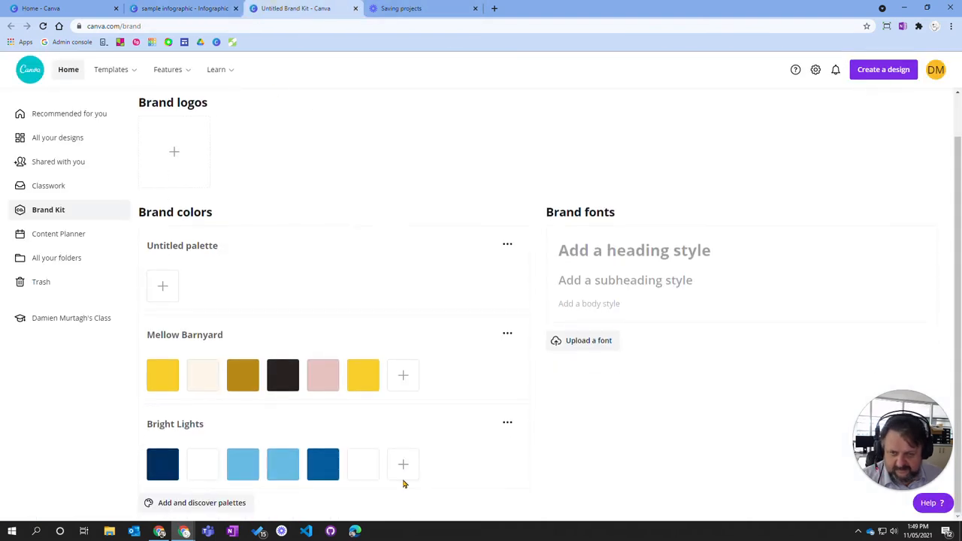
{"action": "left_click", "coordinate": [180, 8]}
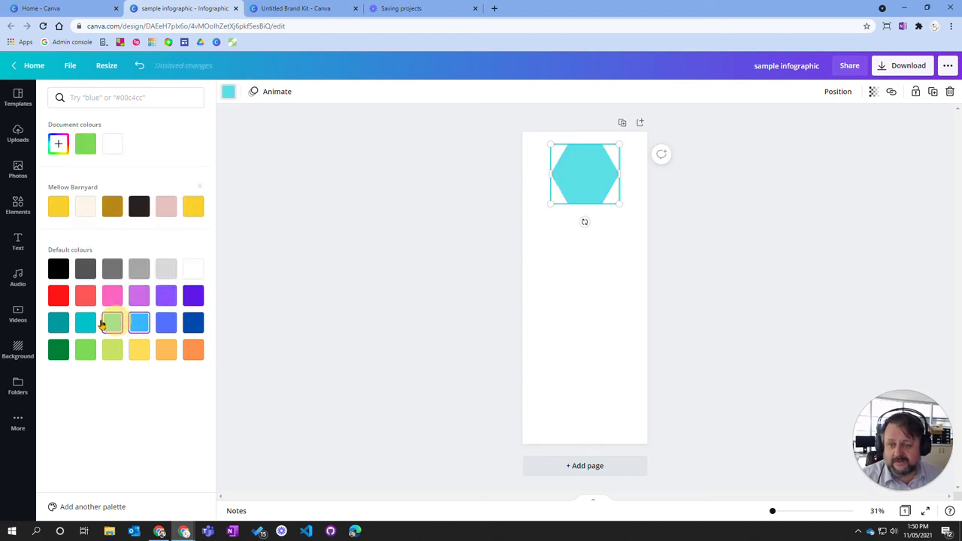
{"action": "left_click", "coordinate": [59, 294]}
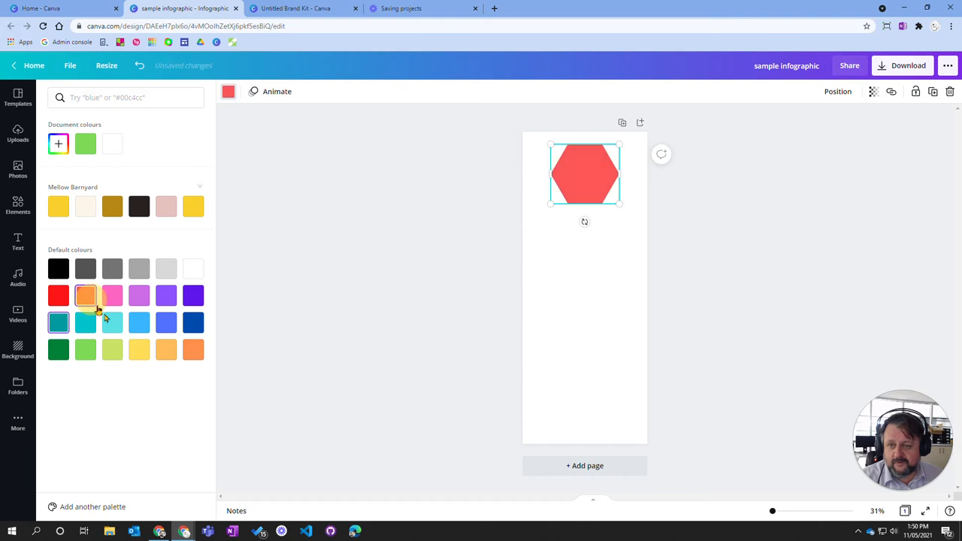
{"action": "left_click", "coordinate": [58, 143]}
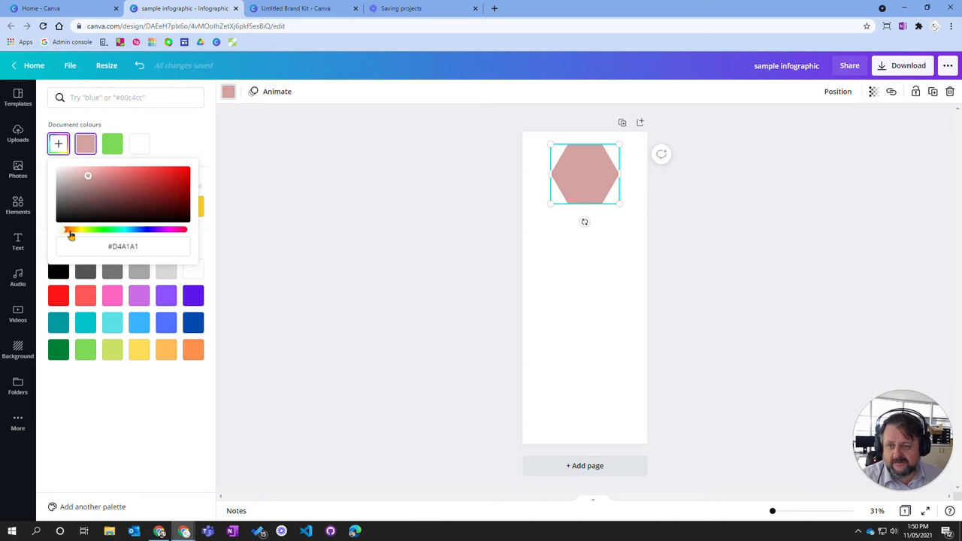
{"action": "left_click", "coordinate": [111, 144]}
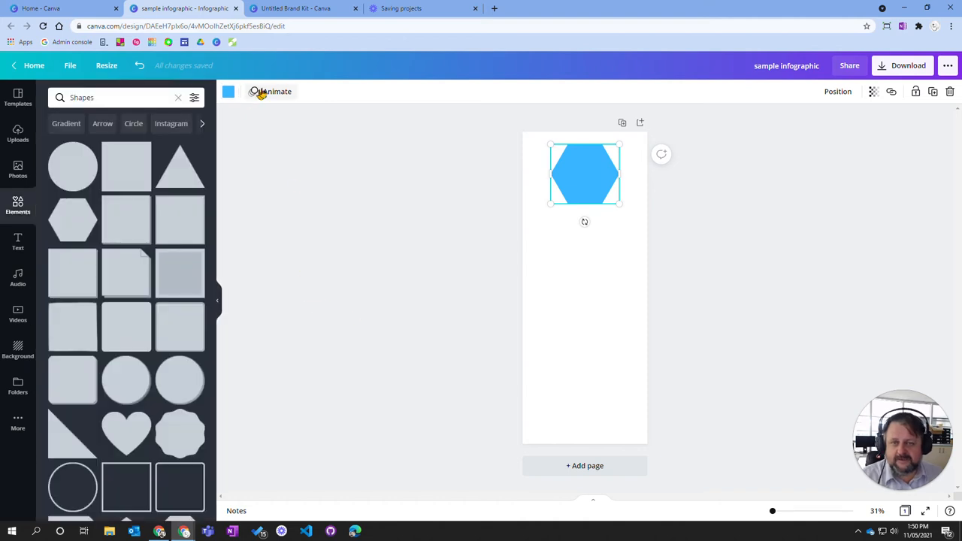
{"action": "left_click", "coordinate": [277, 91]}
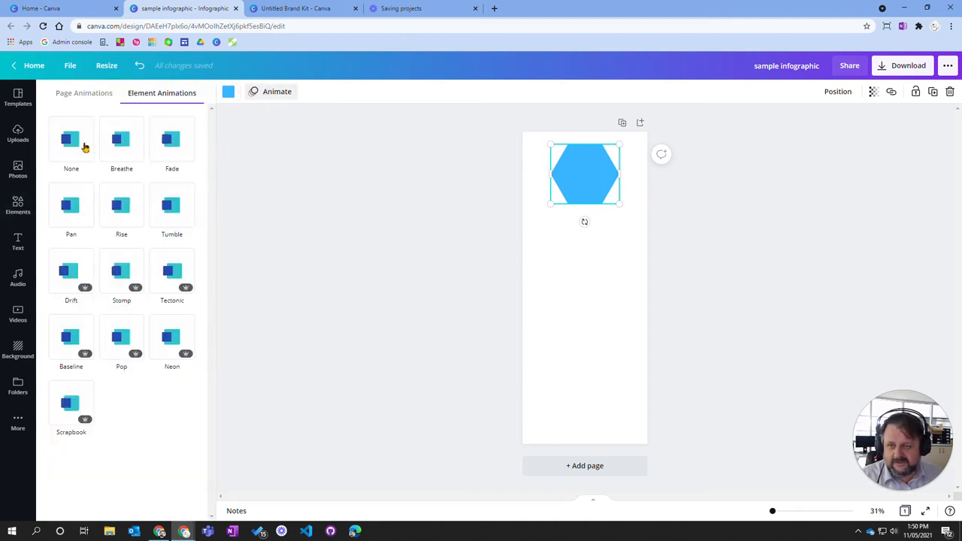
{"action": "left_click", "coordinate": [71, 139]}
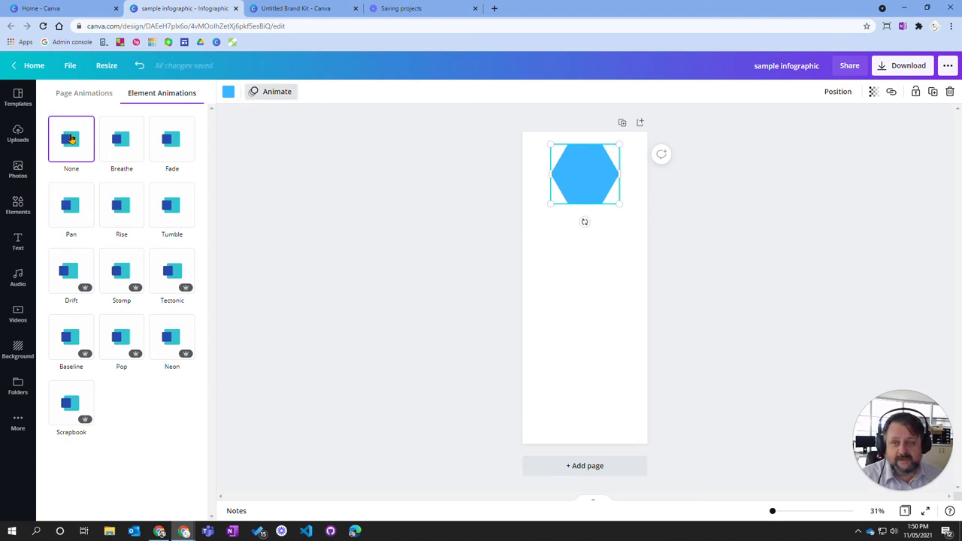
{"action": "left_click", "coordinate": [121, 139]}
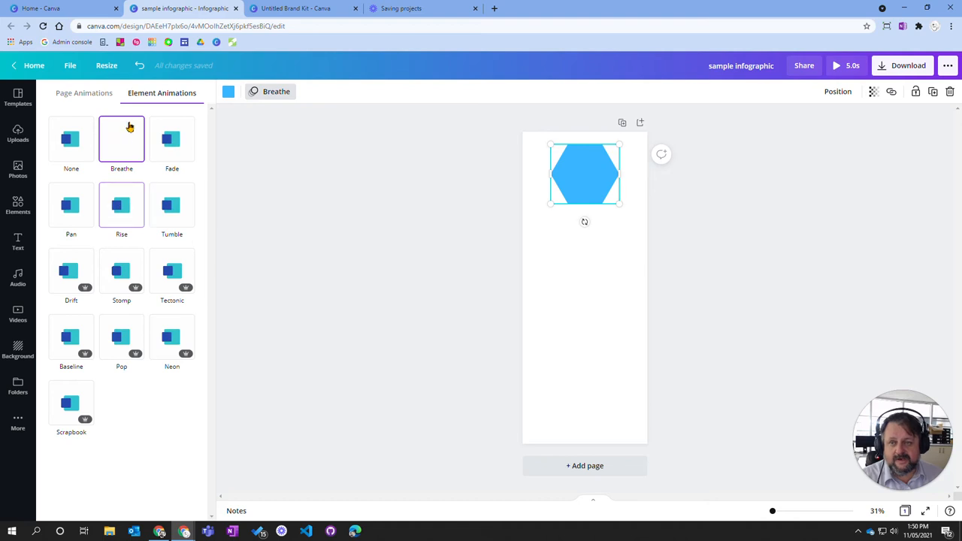
{"action": "left_click", "coordinate": [70, 139]}
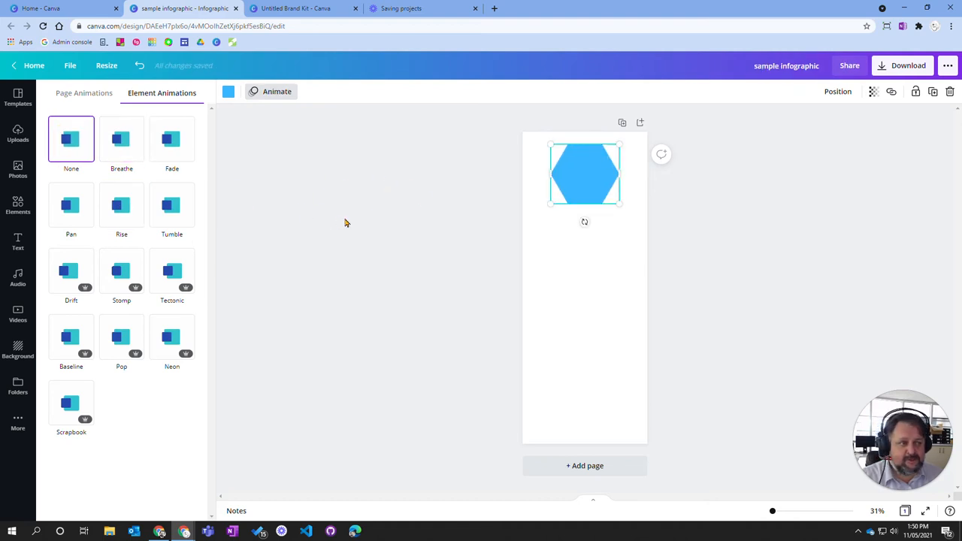
{"action": "left_click", "coordinate": [18, 205]}
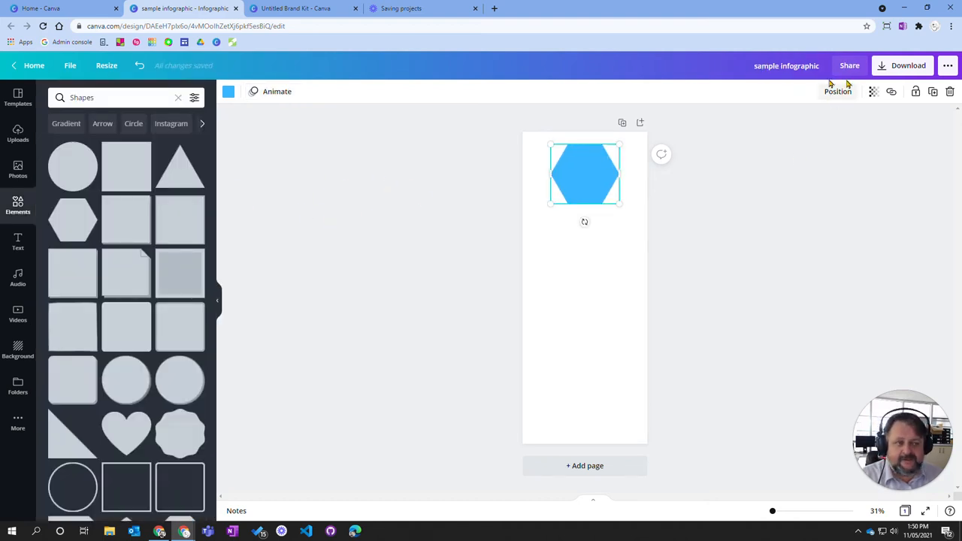
{"action": "left_click", "coordinate": [837, 91]}
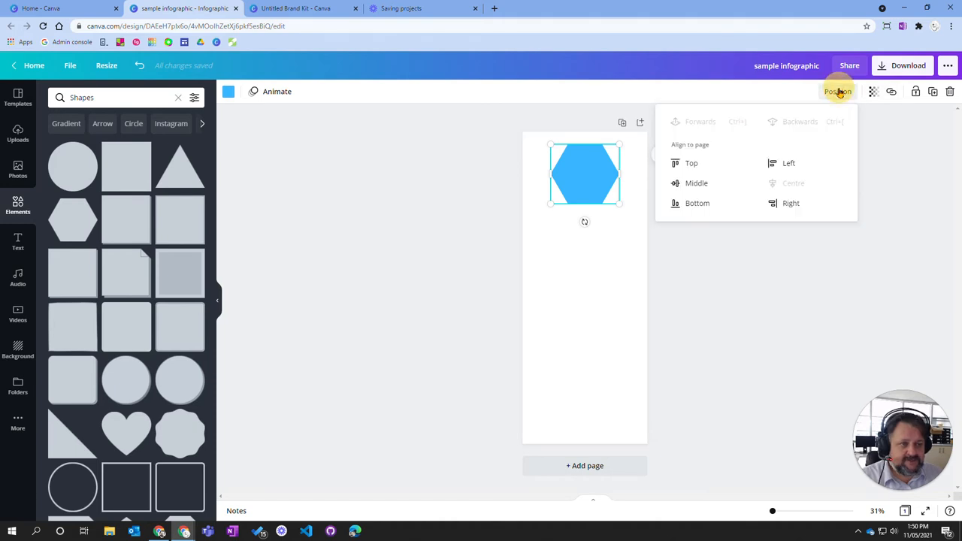
{"action": "mouse_move", "coordinate": [556, 309]}
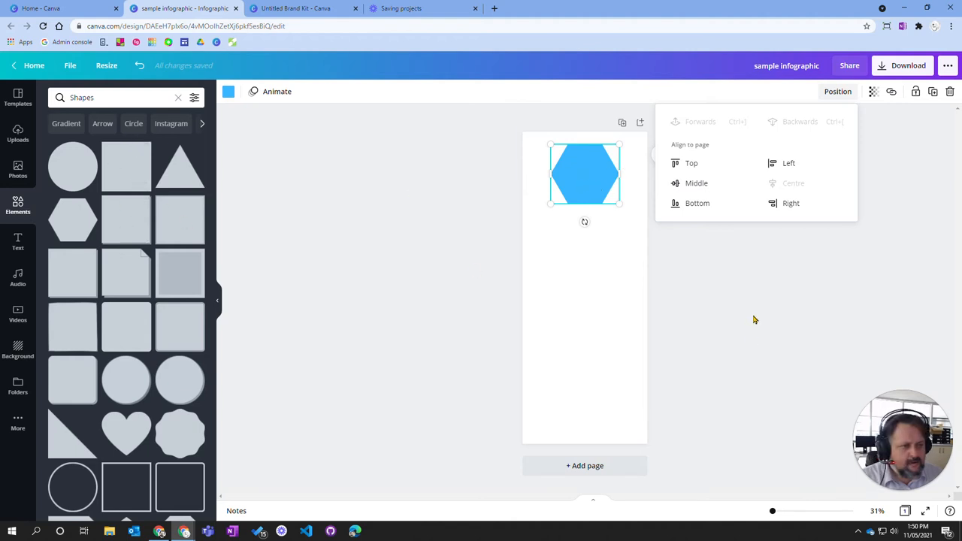
{"action": "mouse_move", "coordinate": [691, 163]}
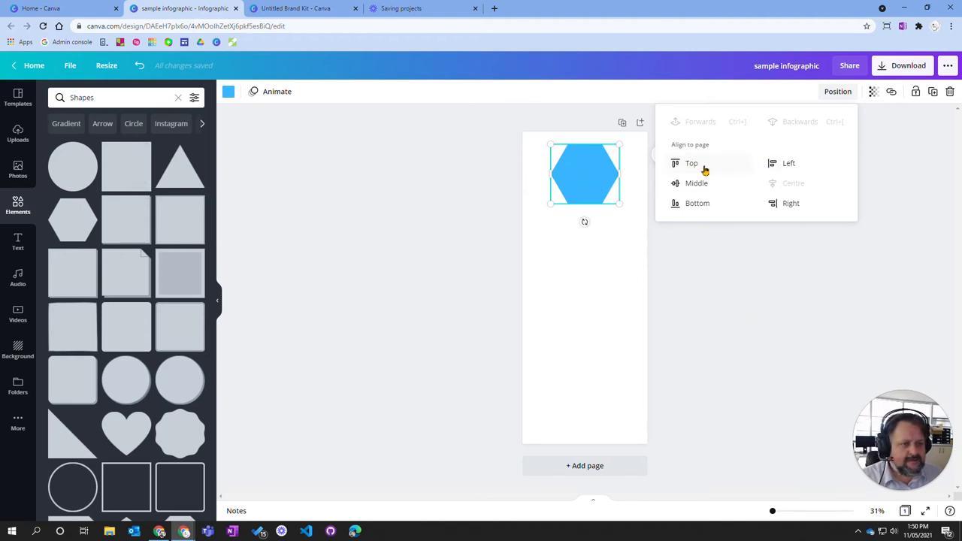
{"action": "mouse_move", "coordinate": [725, 218]}
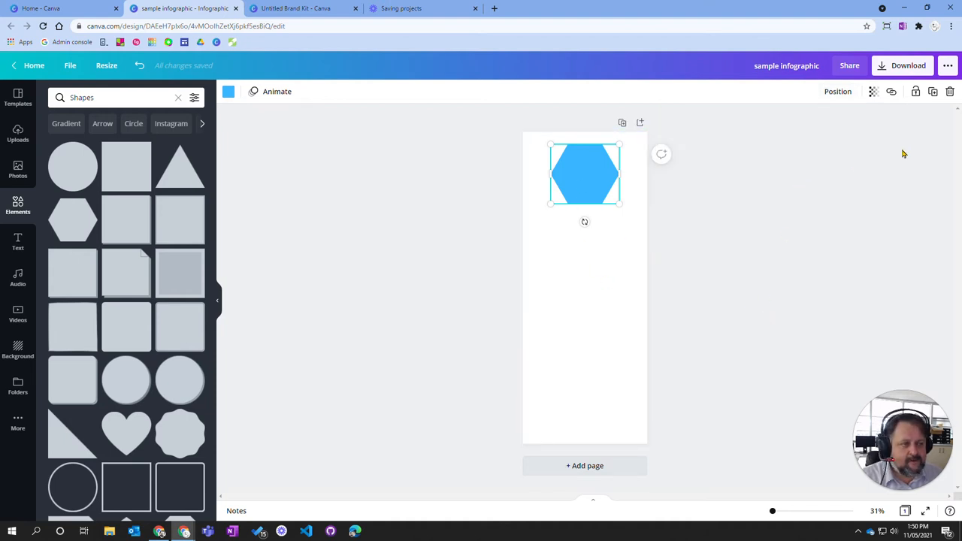
{"action": "mouse_move", "coordinate": [125, 166]}
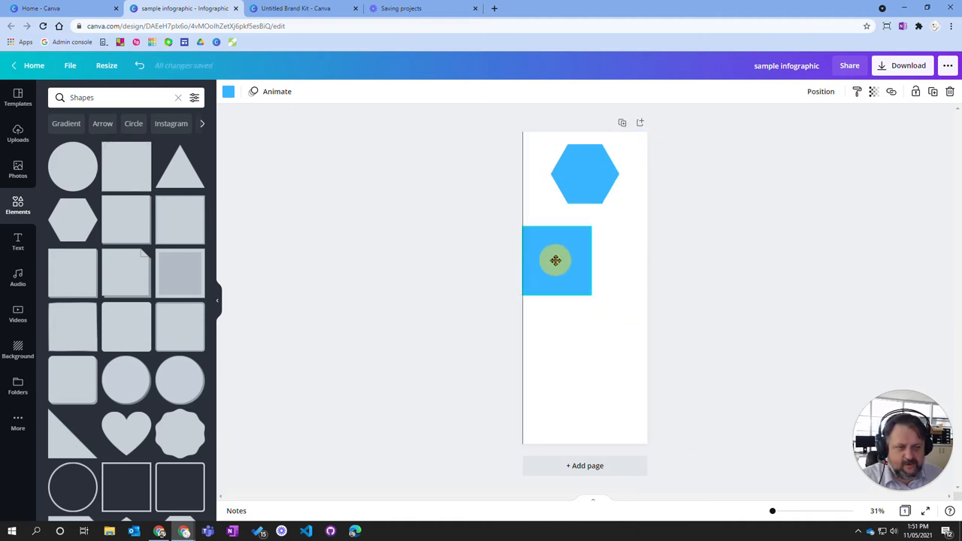
- Place a square at the top-left and resize it into a full-width header band
{"action": "left_click_drag", "start_coordinate": [556, 261], "coordinate": [550, 170]}
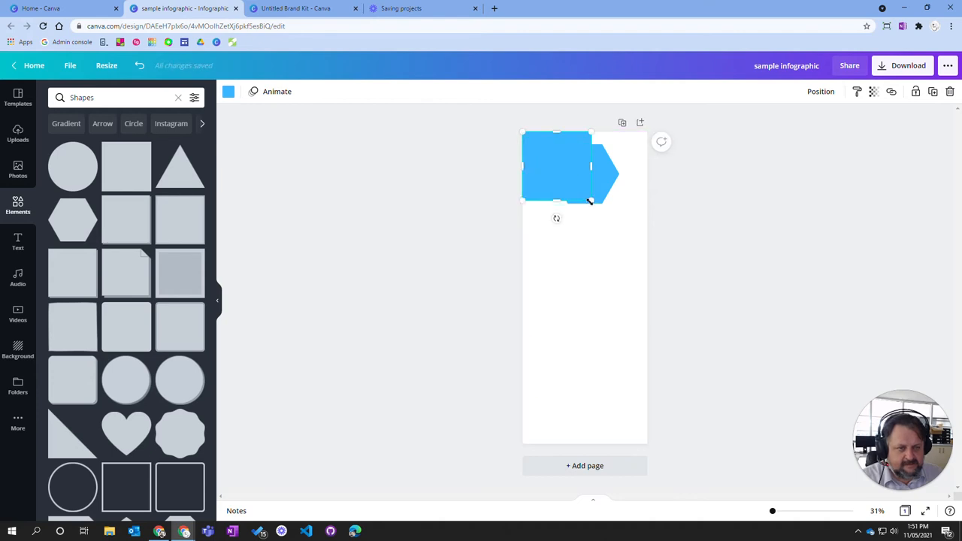
{"action": "left_click_drag", "start_coordinate": [590, 201], "coordinate": [647, 252]}
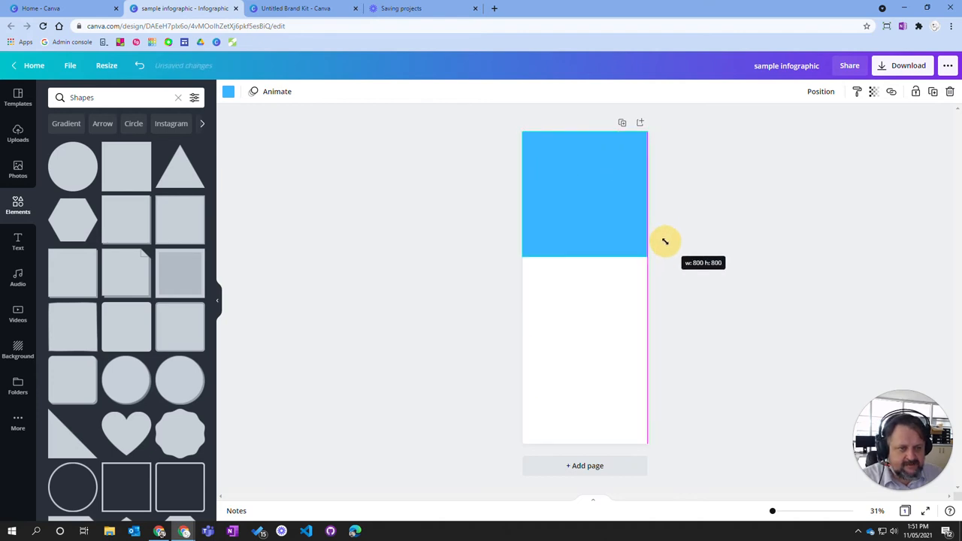
{"action": "left_click_drag", "start_coordinate": [664, 241], "coordinate": [609, 228]}
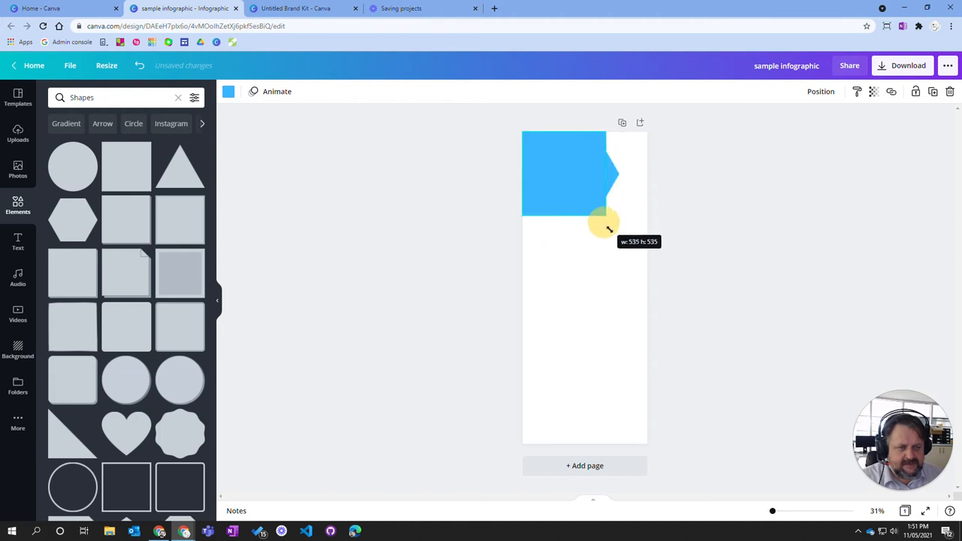
{"action": "left_click_drag", "start_coordinate": [608, 227], "coordinate": [614, 259]}
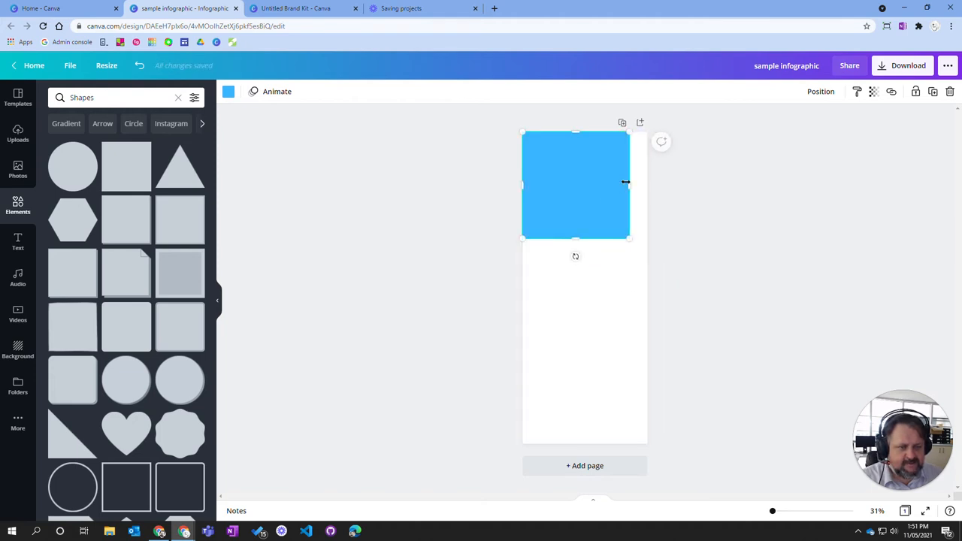
{"action": "left_click_drag", "start_coordinate": [627, 185], "coordinate": [647, 184]}
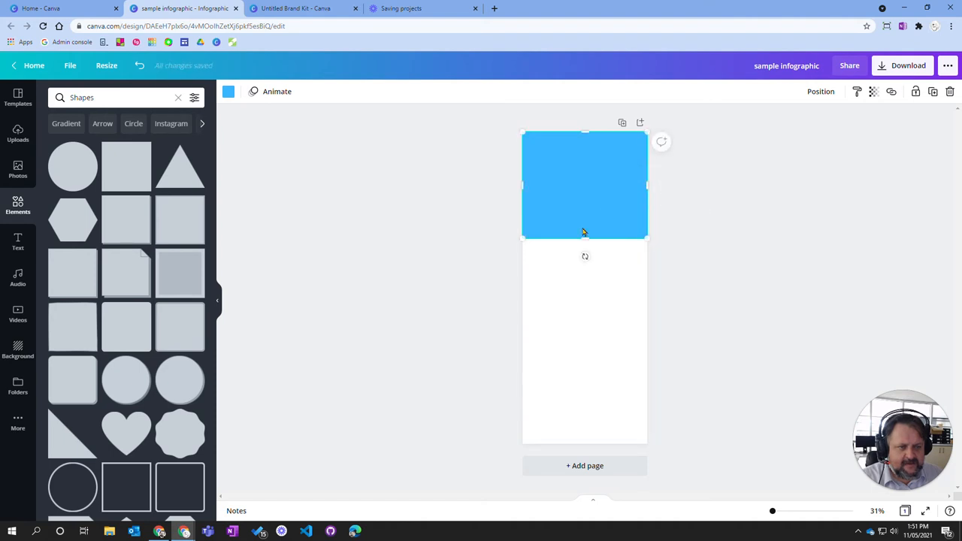
{"action": "left_click_drag", "start_coordinate": [585, 231], "coordinate": [585, 235]}
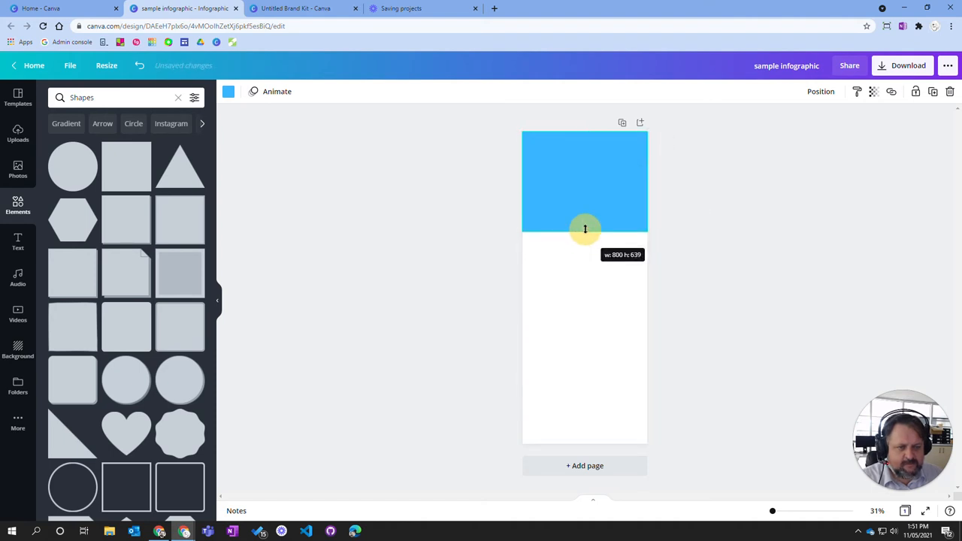
{"action": "left_click_drag", "start_coordinate": [585, 230], "coordinate": [591, 219]}
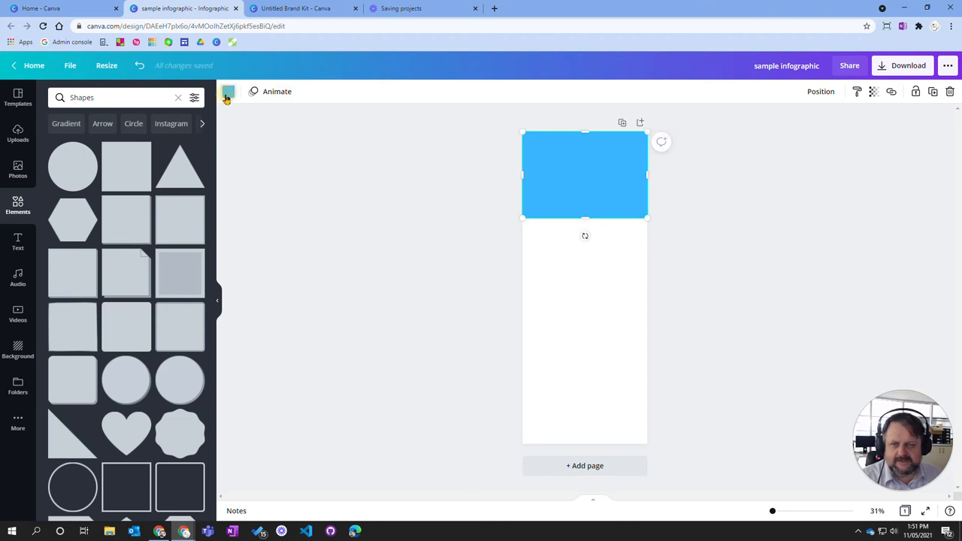
- Fill the header band light grey and rearrange it so the hexagon shows
{"action": "left_click", "coordinate": [227, 91]}
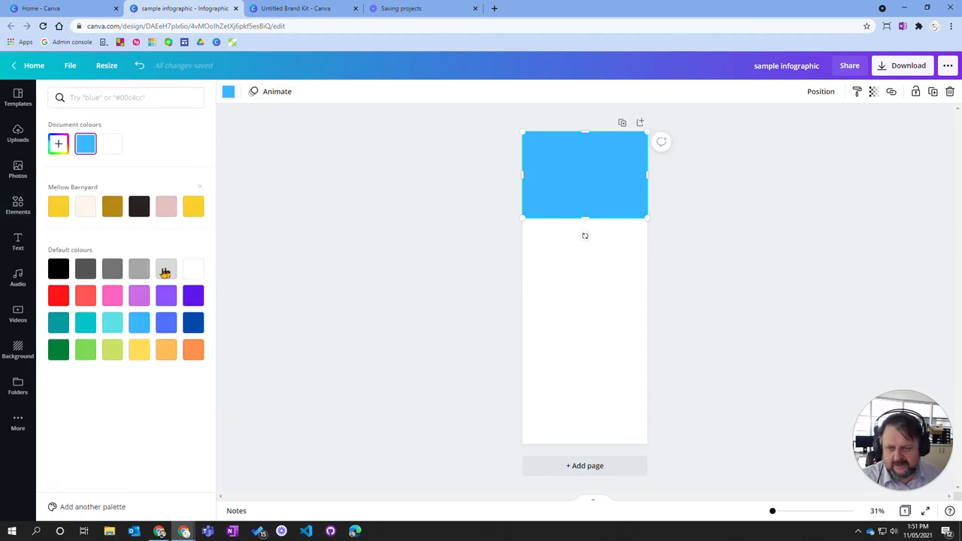
{"action": "left_click", "coordinate": [17, 203]}
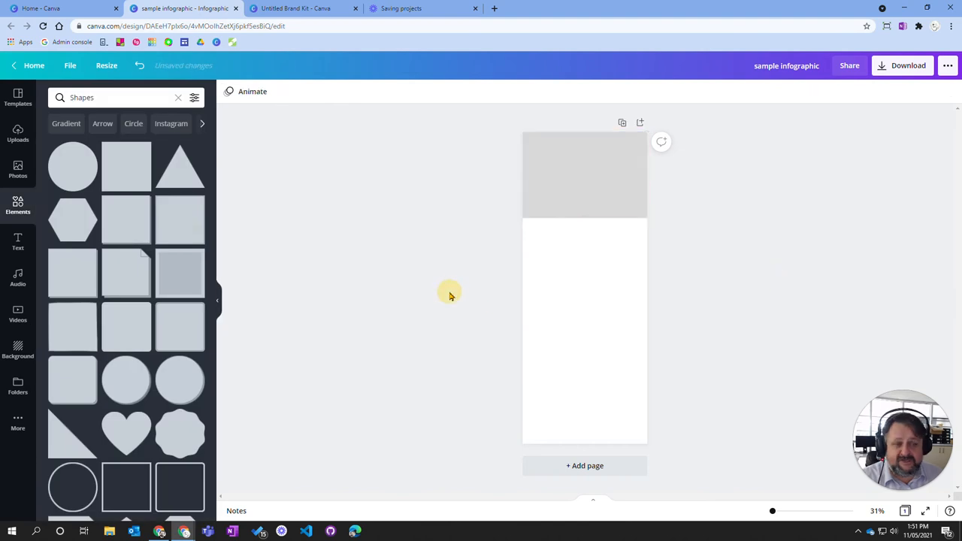
{"action": "left_click", "coordinate": [585, 174]}
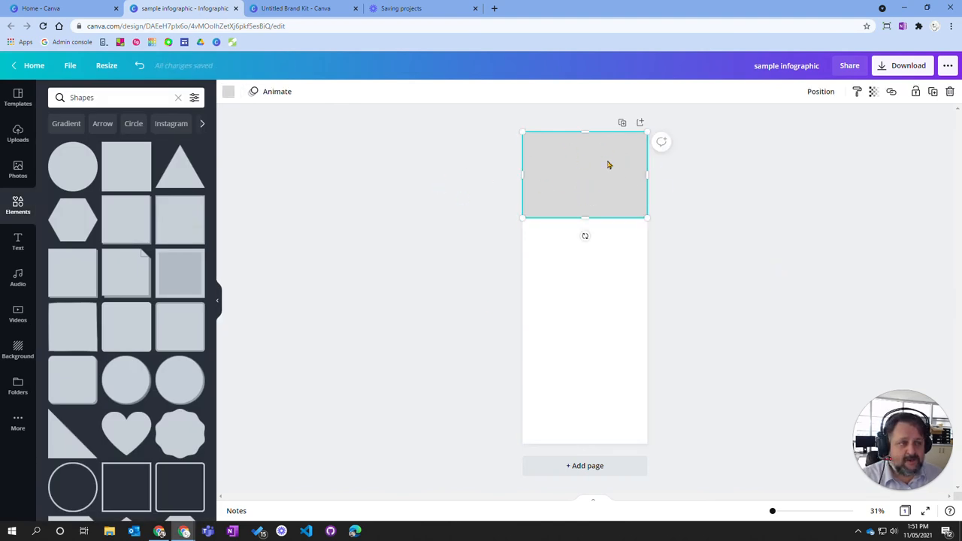
{"action": "mouse_move", "coordinate": [845, 105]}
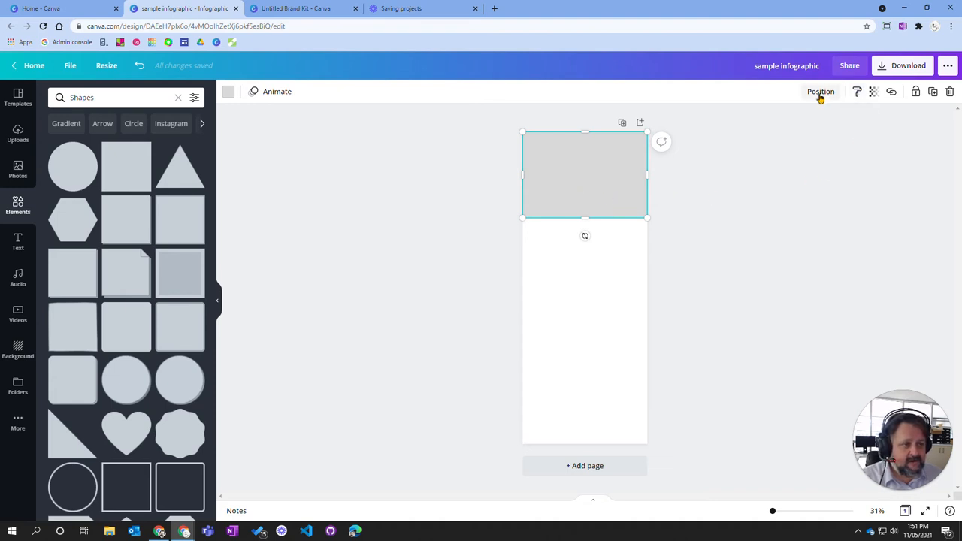
{"action": "left_click", "coordinate": [821, 91]}
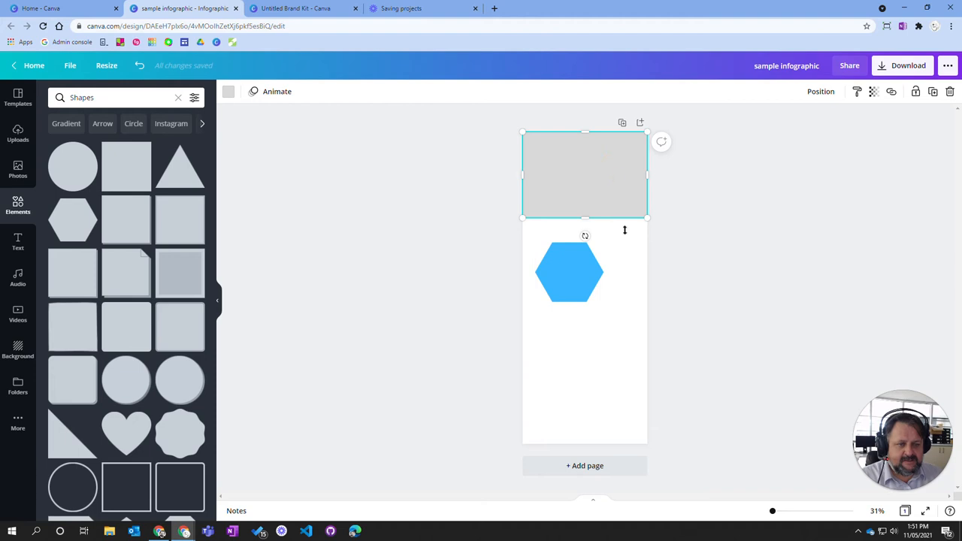
- Align the hexagon middle and centre within the header band, then group both
{"action": "left_click", "coordinate": [569, 272]}
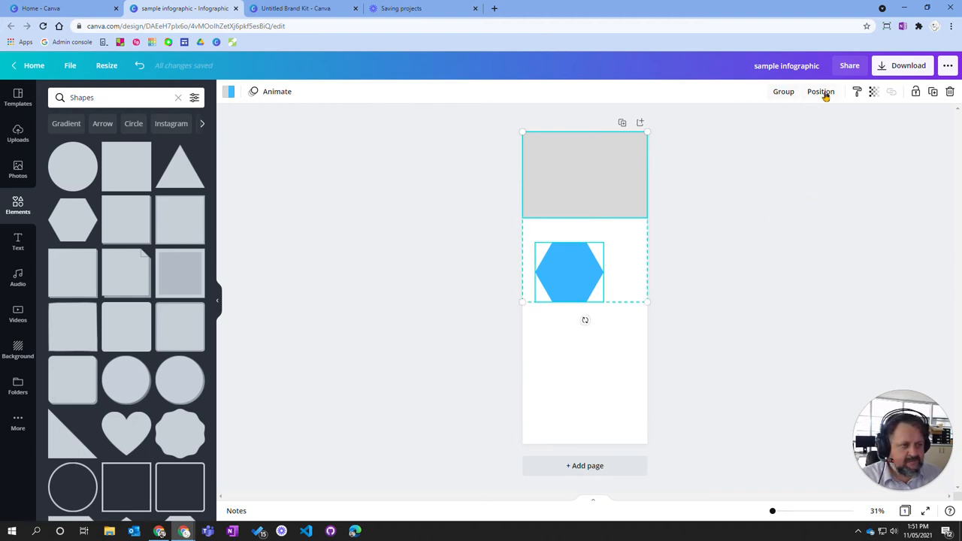
{"action": "left_click", "coordinate": [821, 91]}
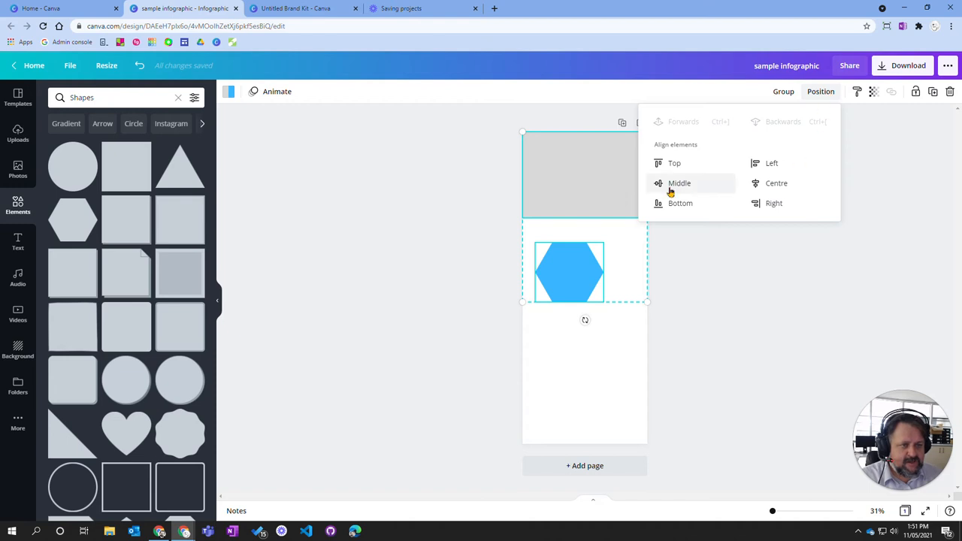
{"action": "left_click", "coordinate": [678, 183]}
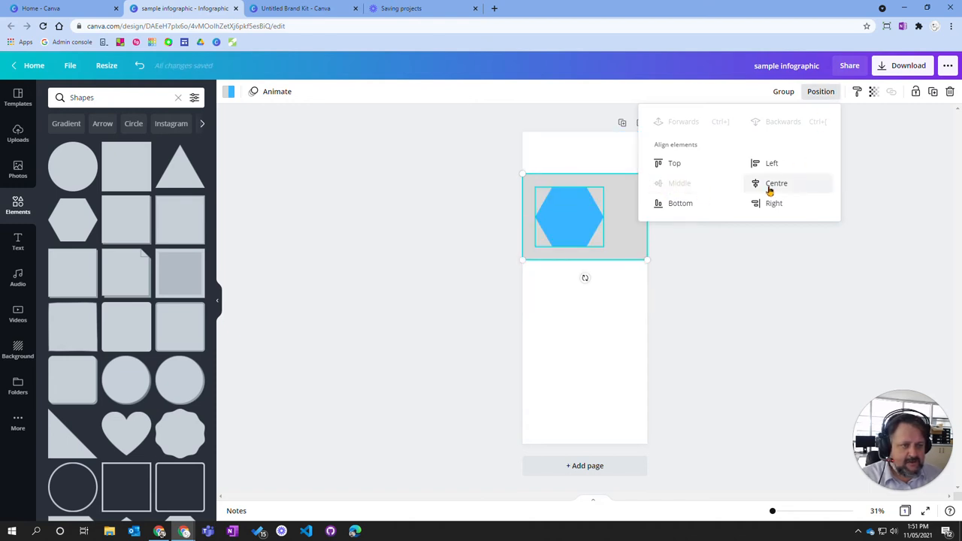
{"action": "left_click", "coordinate": [777, 183]}
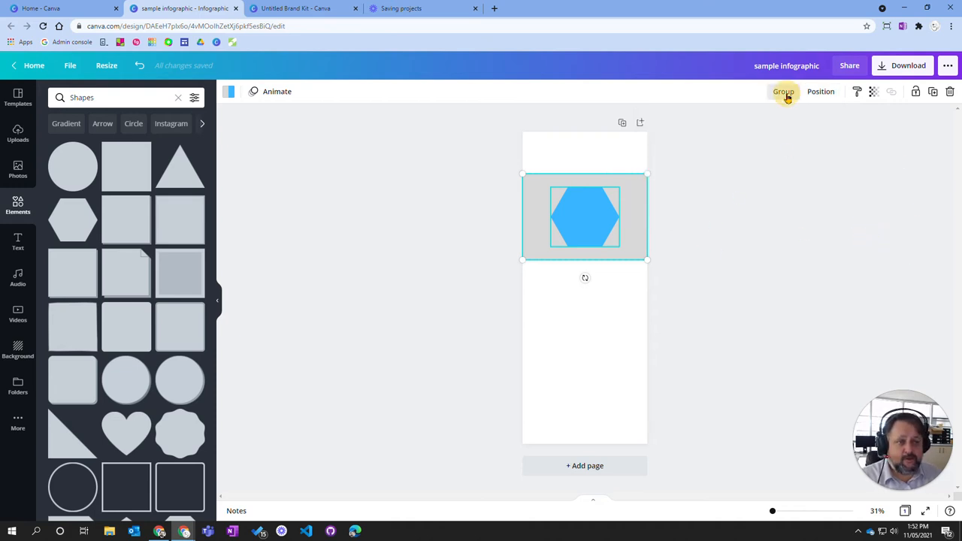
{"action": "left_click", "coordinate": [783, 91]}
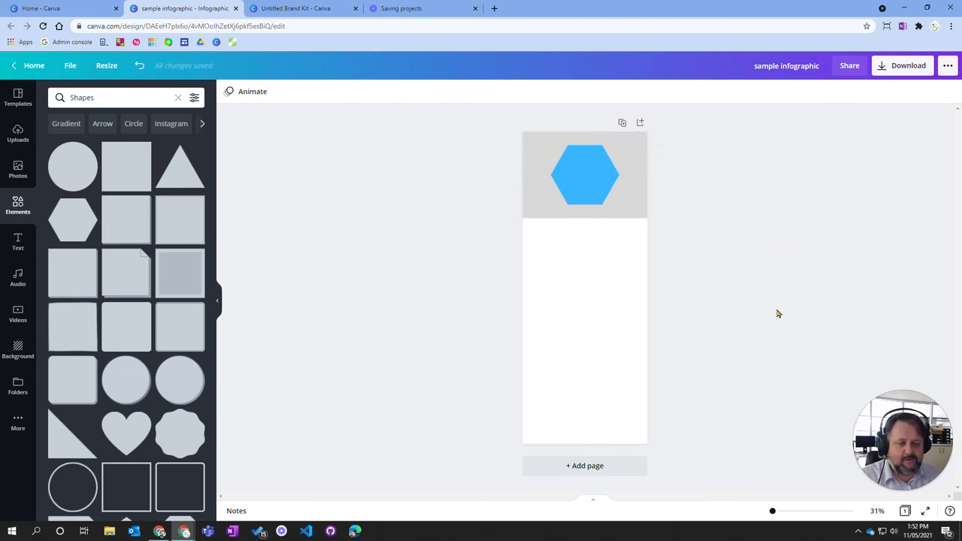
{"action": "mouse_move", "coordinate": [169, 449]}
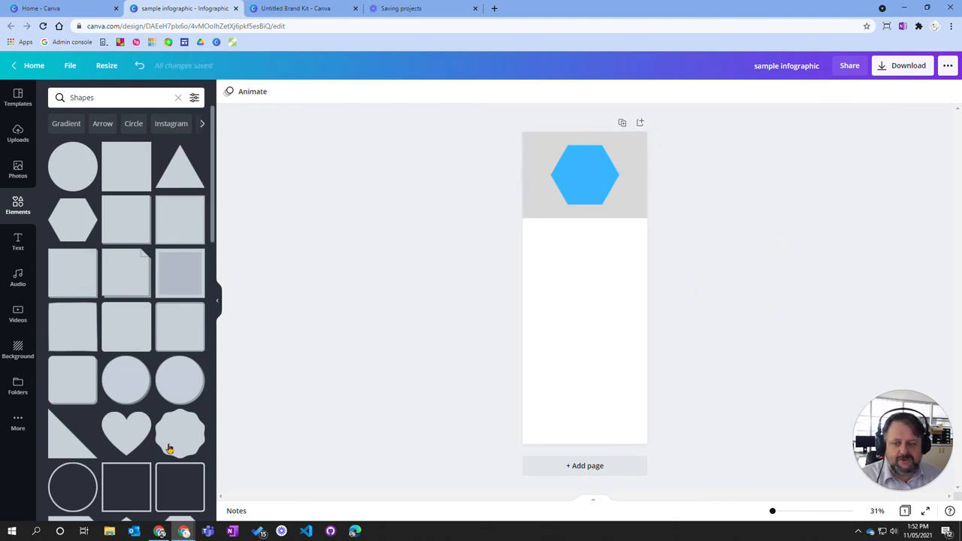
{"action": "mouse_move", "coordinate": [237, 407]}
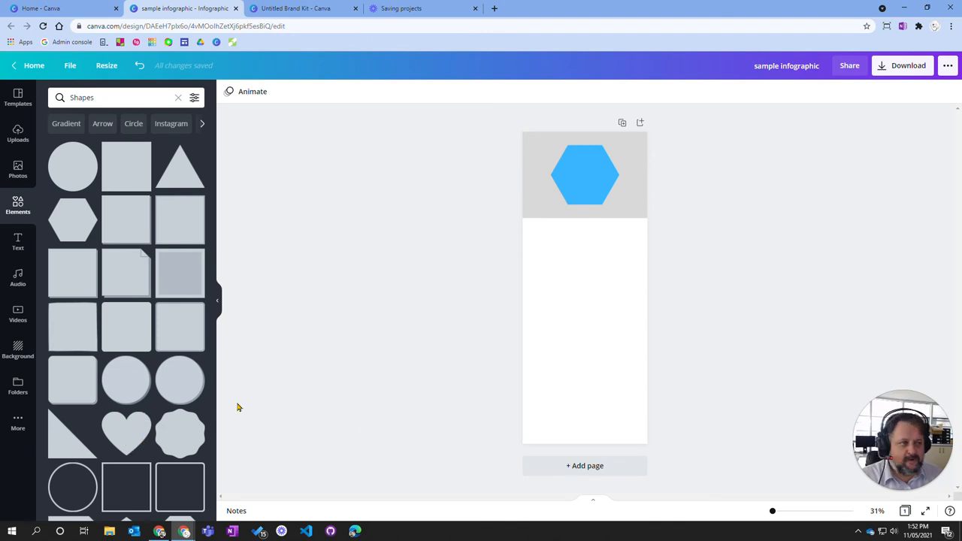
- Recolour the heart red and position it centred on the blue hexagon
{"action": "left_click", "coordinate": [127, 434]}
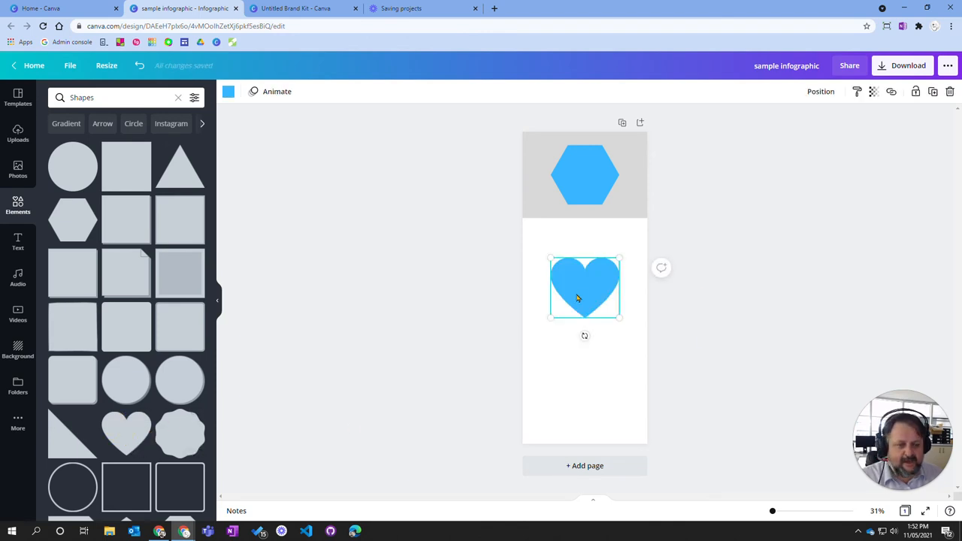
{"action": "left_click", "coordinate": [228, 91]}
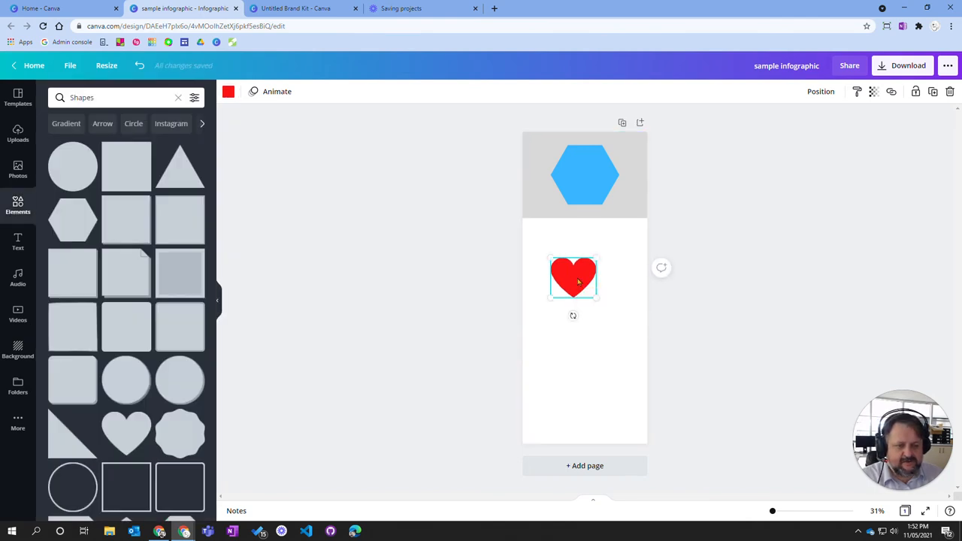
{"action": "left_click_drag", "start_coordinate": [573, 278], "coordinate": [585, 177]}
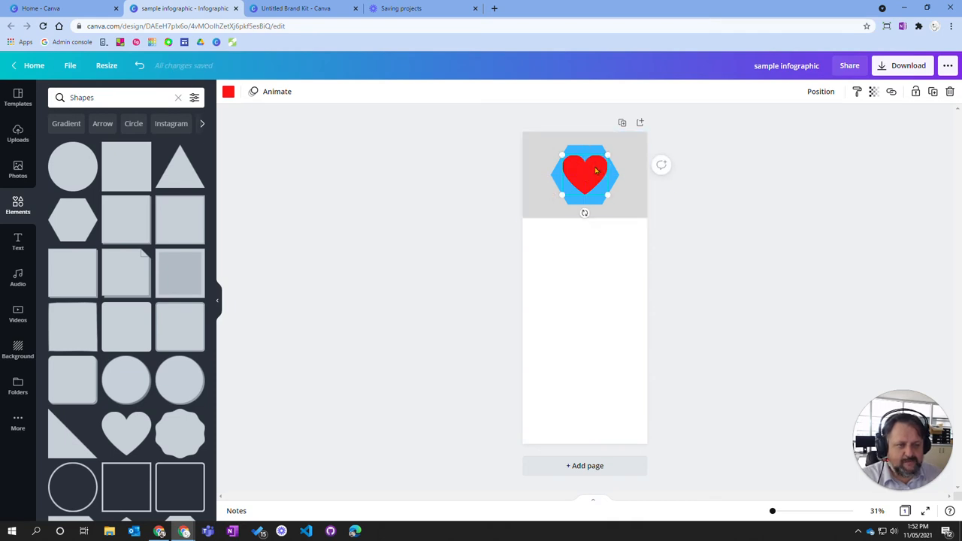
{"action": "left_click_drag", "start_coordinate": [584, 174], "coordinate": [585, 276]}
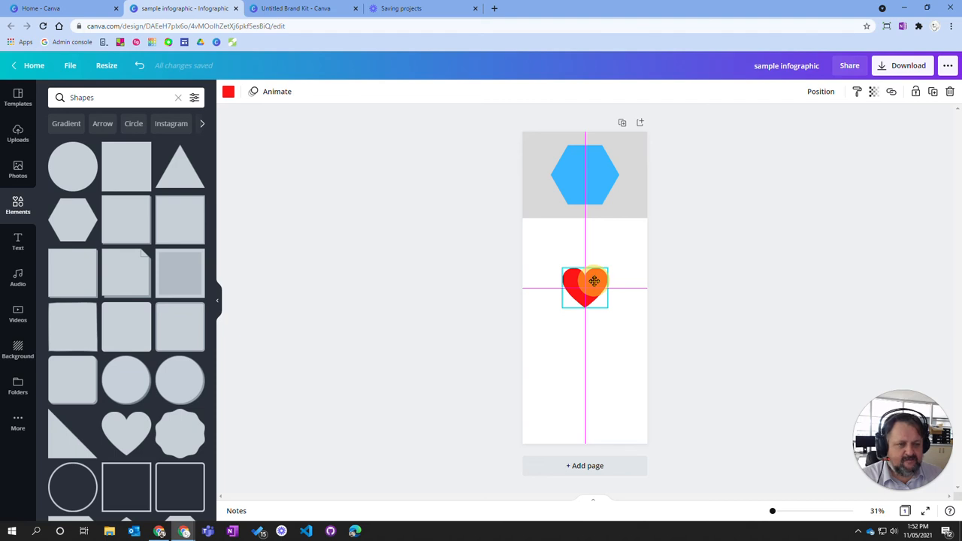
{"action": "left_click_drag", "start_coordinate": [585, 288], "coordinate": [585, 174]}
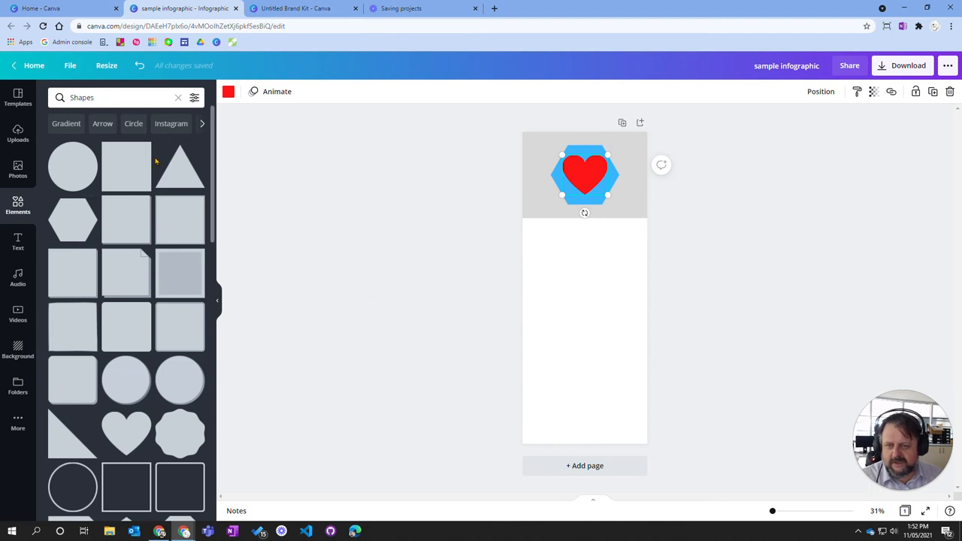
- Add a purple triangle, rotate it 180°, and move it over the hexagon badge
{"action": "left_click", "coordinate": [180, 165]}
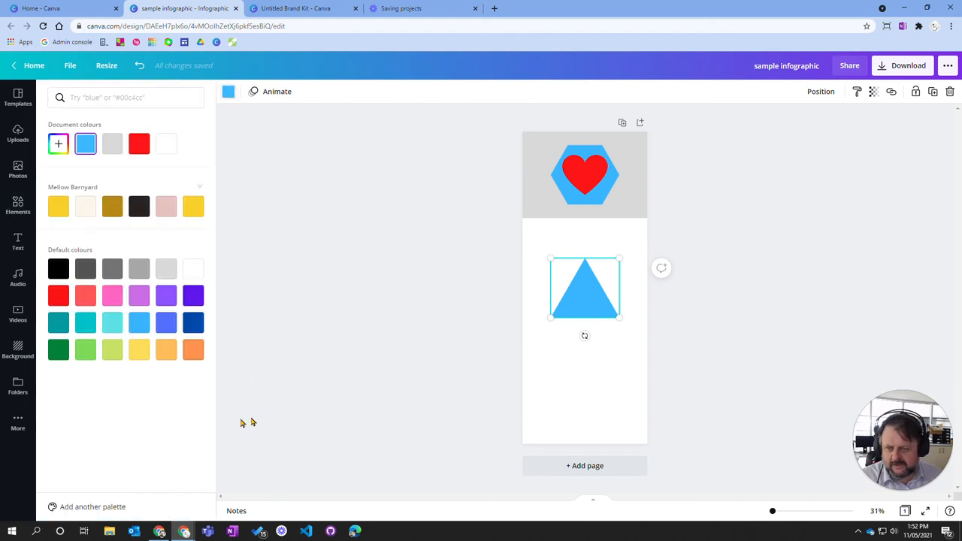
{"action": "left_click", "coordinate": [139, 295]}
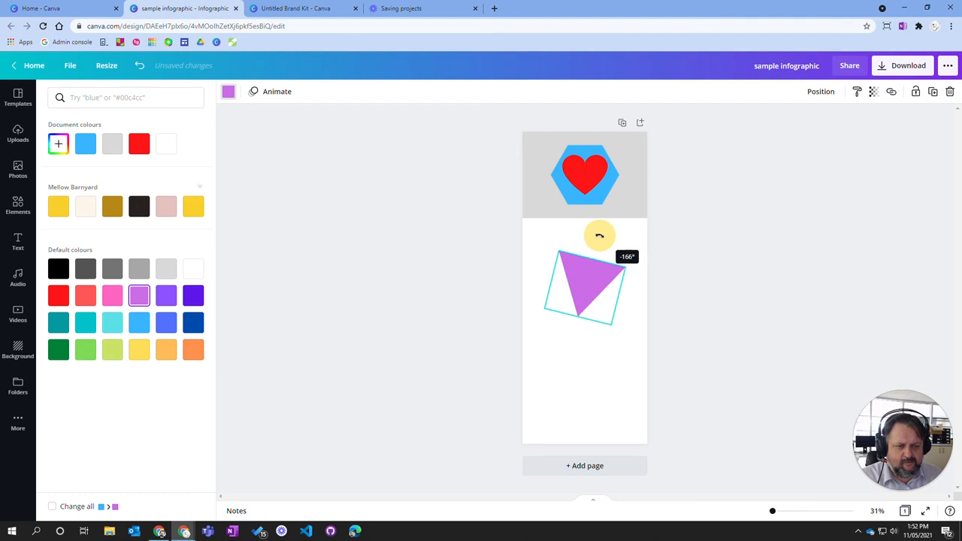
{"action": "left_click_drag", "start_coordinate": [599, 235], "coordinate": [588, 237]}
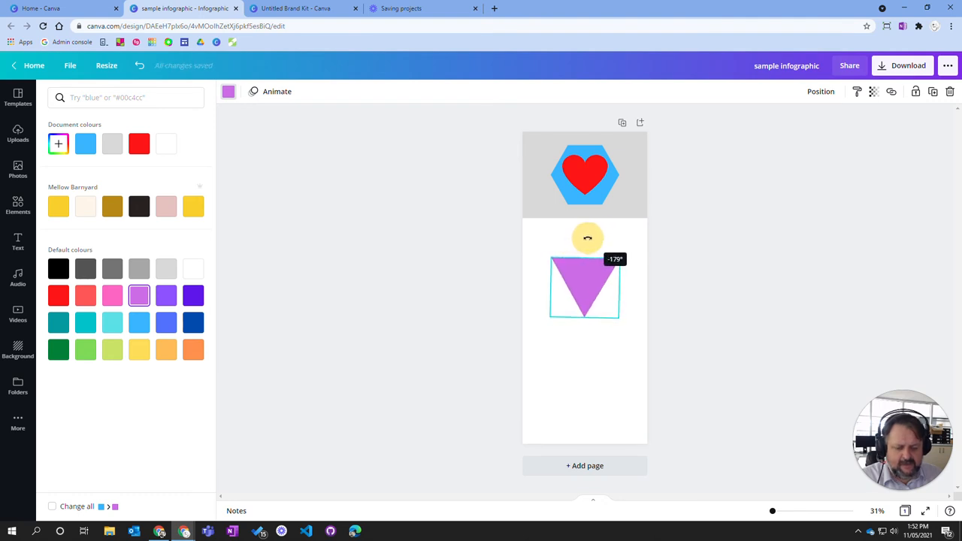
{"action": "left_click_drag", "start_coordinate": [588, 237], "coordinate": [573, 244]}
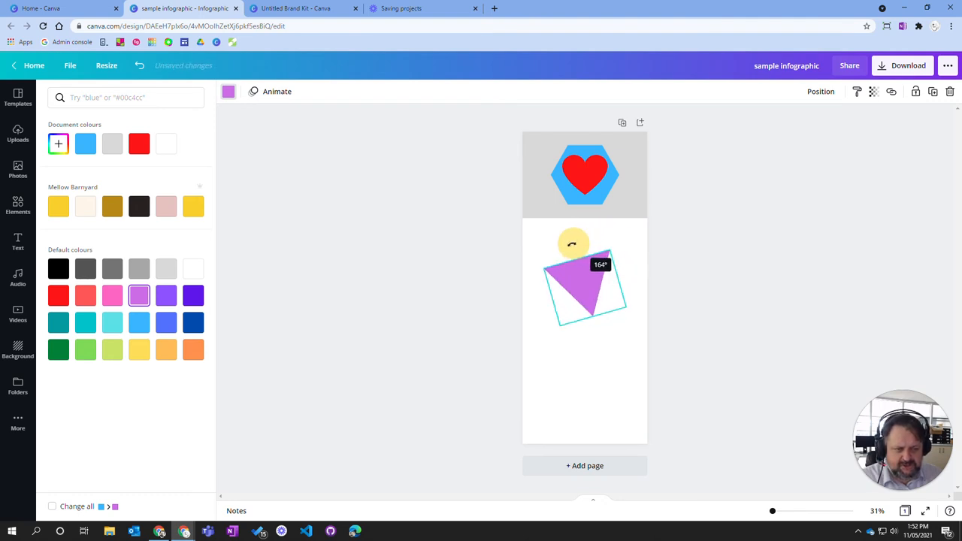
{"action": "left_click_drag", "start_coordinate": [573, 242], "coordinate": [602, 242]}
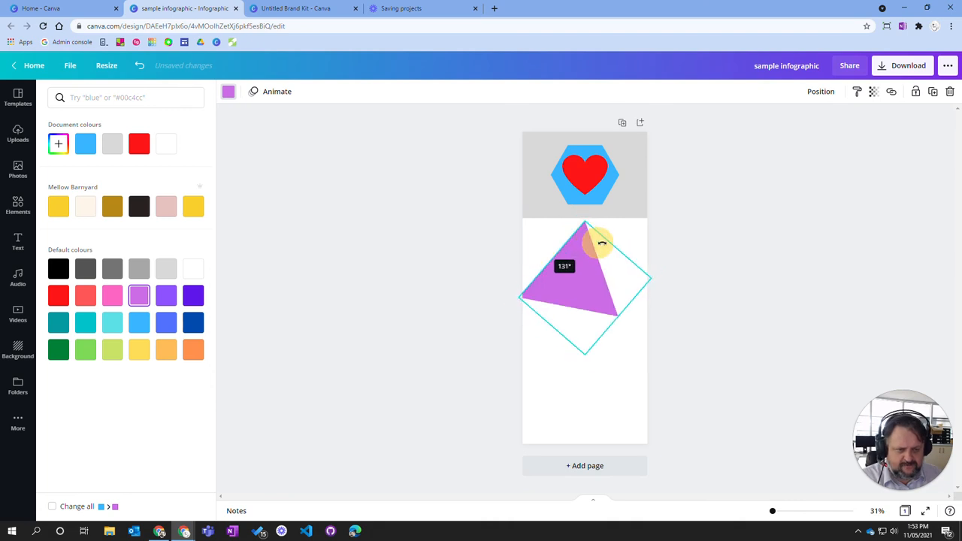
{"action": "left_click_drag", "start_coordinate": [601, 241], "coordinate": [588, 249]}
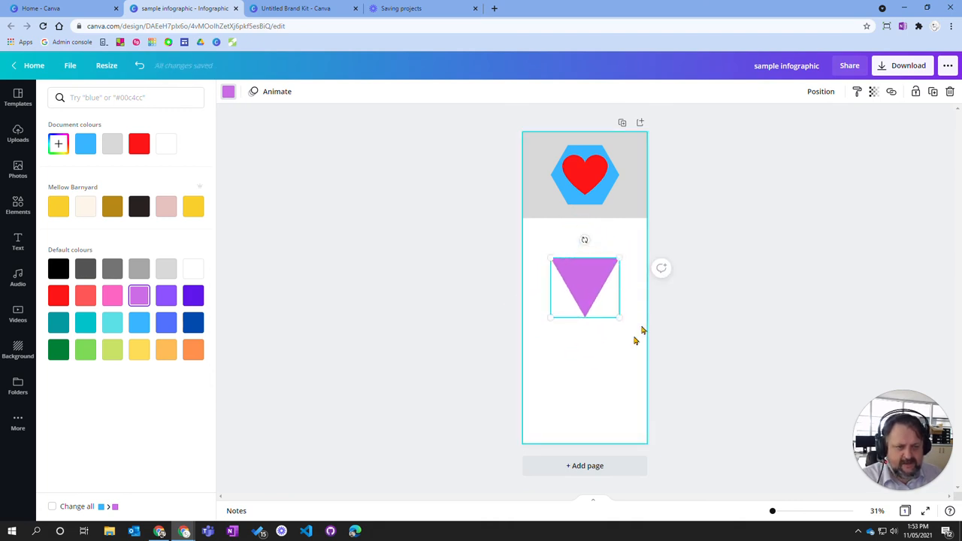
{"action": "left_click_drag", "start_coordinate": [585, 288], "coordinate": [585, 176]}
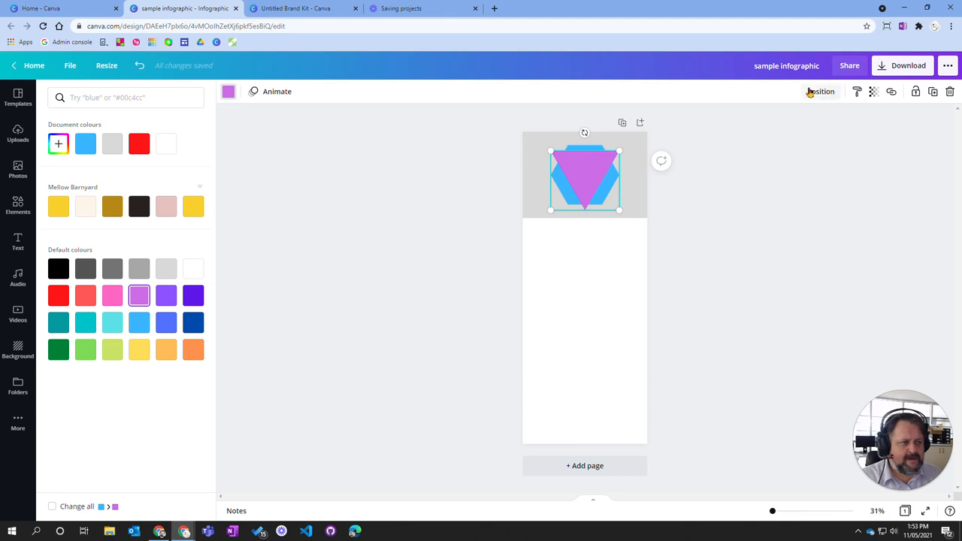
- Send the purple triangle backward behind the red heart, then group hexagon, heart and triangle
{"action": "left_click", "coordinate": [821, 91]}
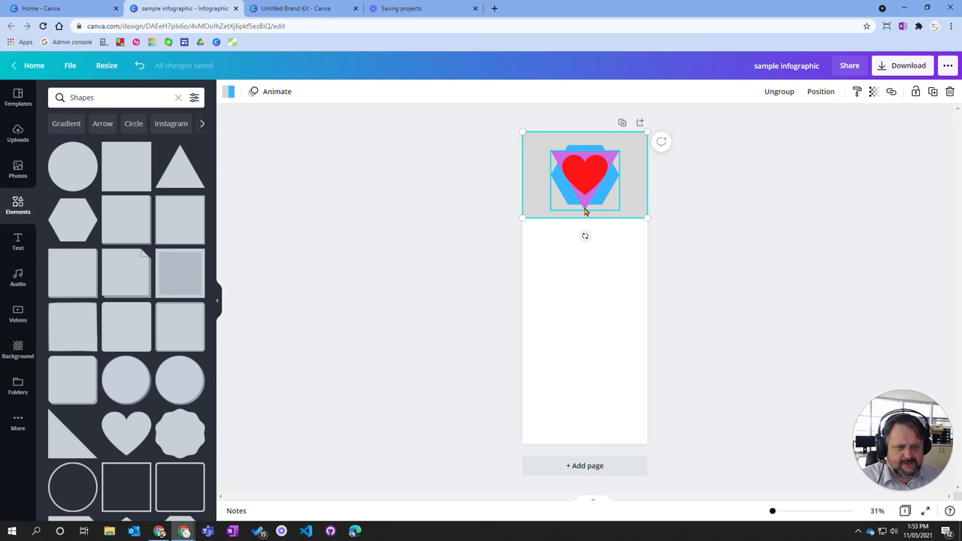
{"action": "left_click", "coordinate": [585, 179]}
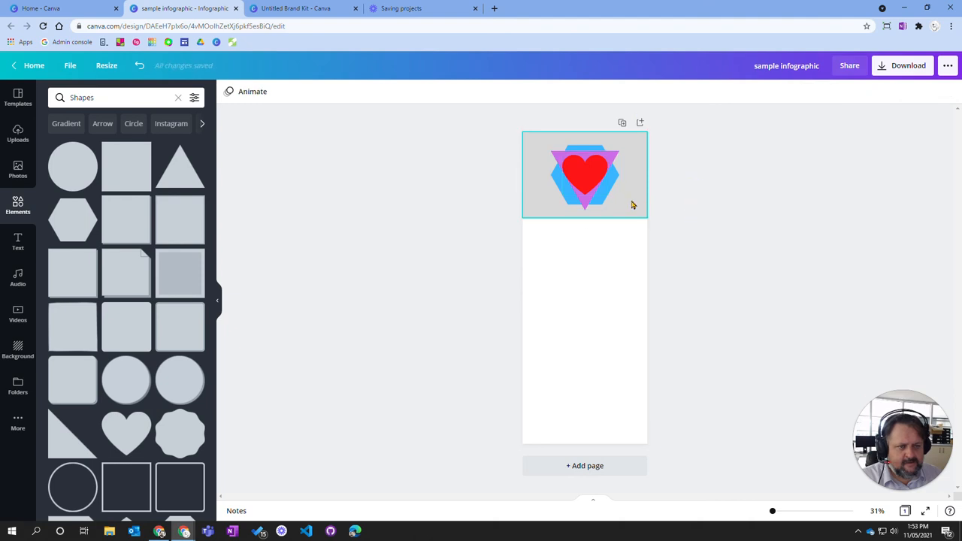
{"action": "left_click", "coordinate": [602, 184]}
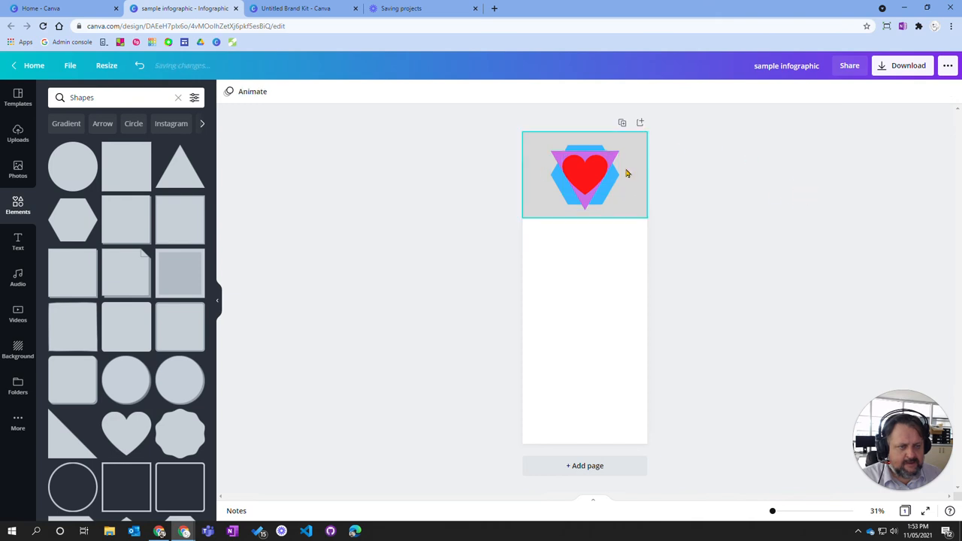
{"action": "left_click", "coordinate": [585, 177]}
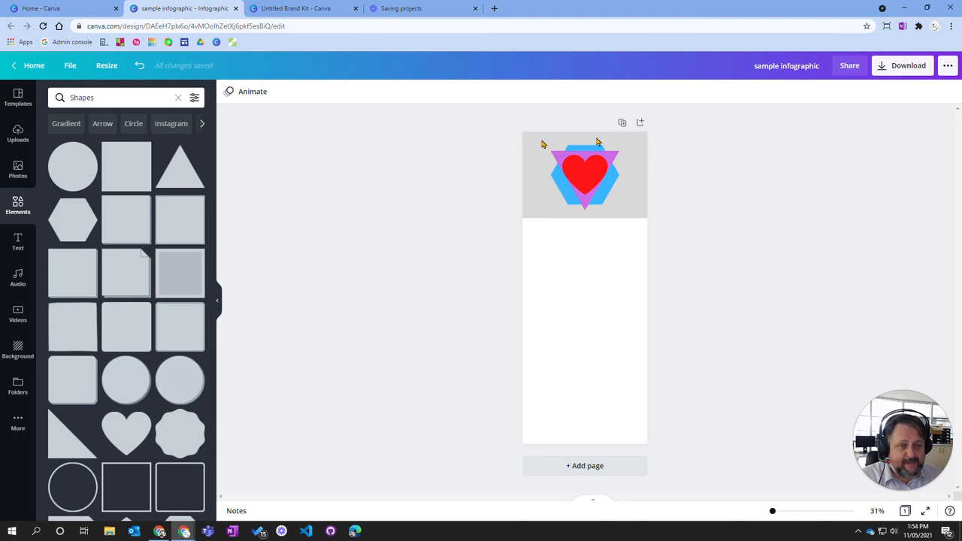
{"action": "mouse_move", "coordinate": [258, 141]}
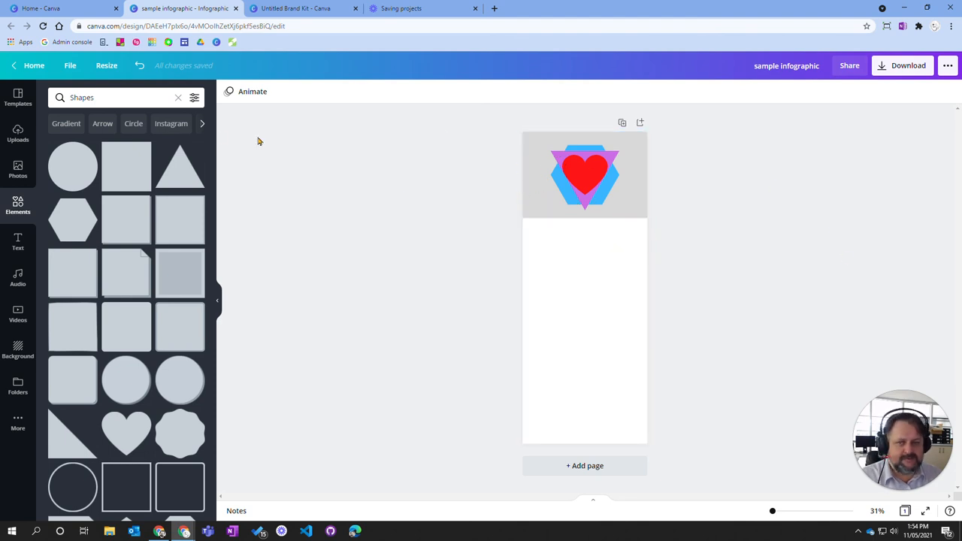
- Select the grouped badge and drag its transparency slider down
{"action": "left_click", "coordinate": [563, 188]}
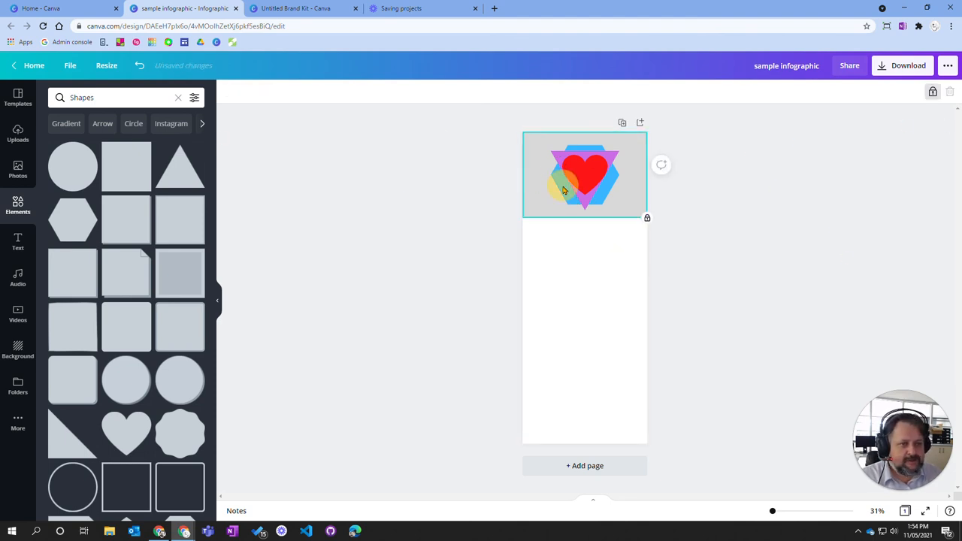
{"action": "left_click", "coordinate": [585, 174]}
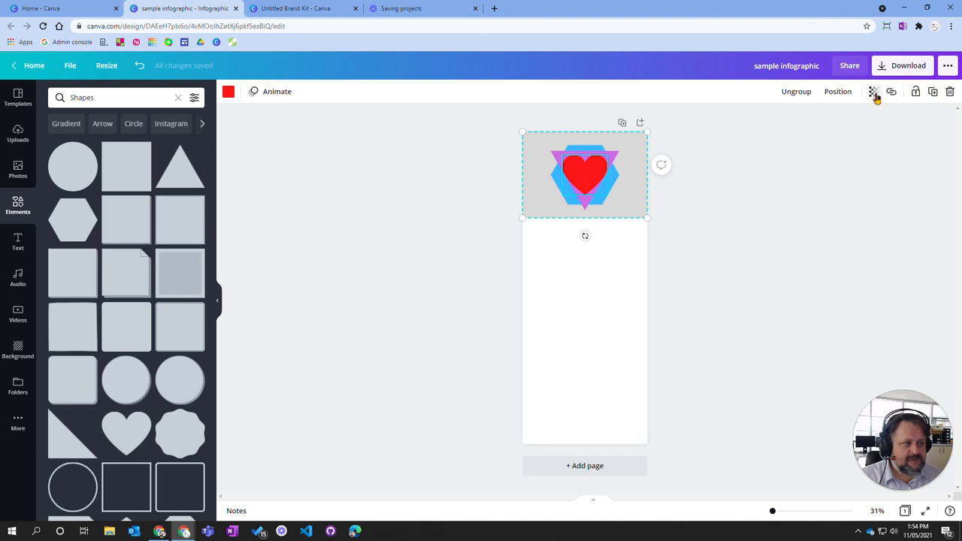
{"action": "left_click", "coordinate": [873, 91]}
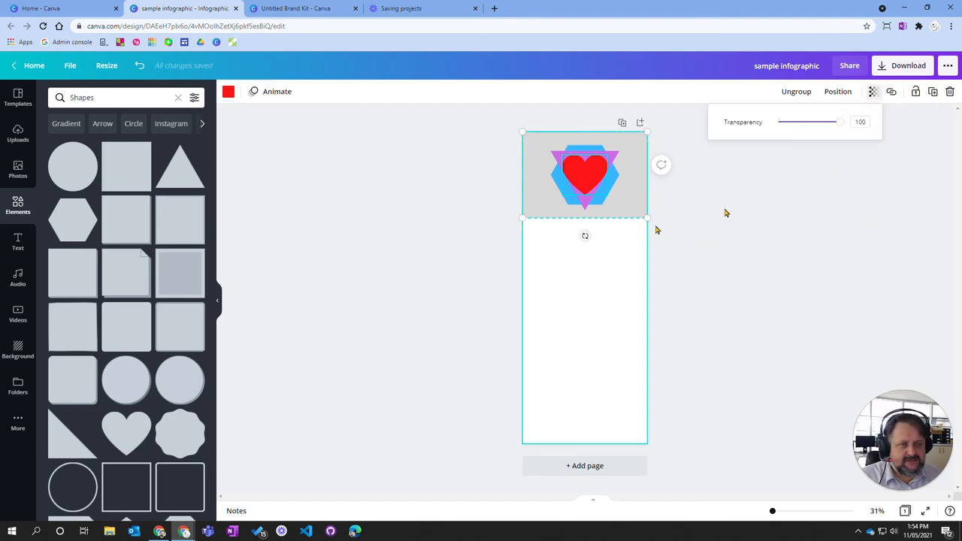
{"action": "left_click_drag", "start_coordinate": [840, 122], "coordinate": [807, 122]}
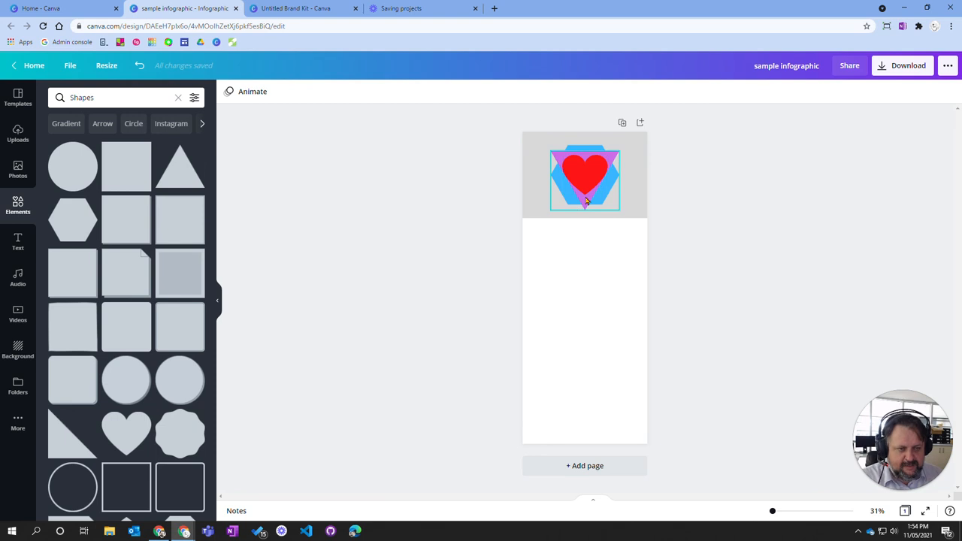
- Select only the purple triangle and lower its transparency to about 42
{"action": "left_click", "coordinate": [585, 178]}
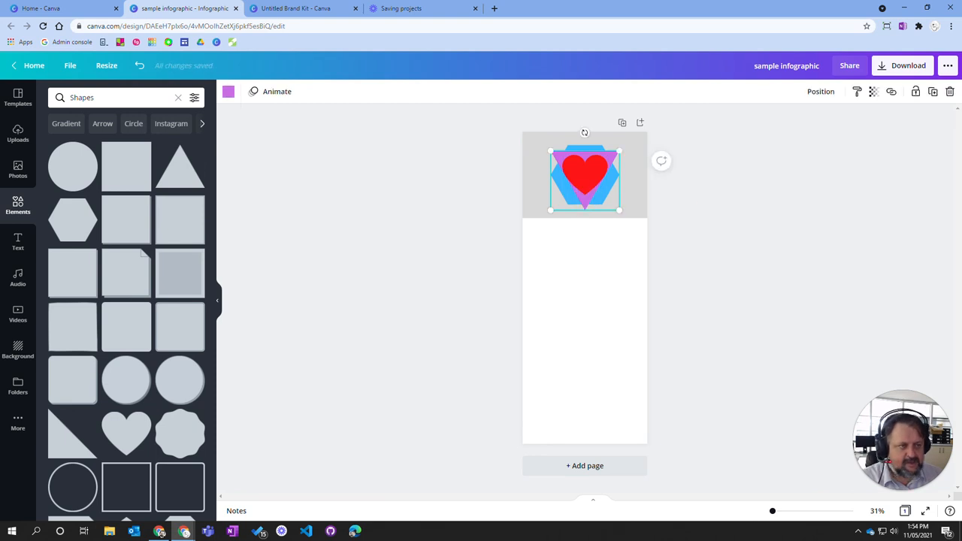
{"action": "left_click", "coordinate": [873, 91]}
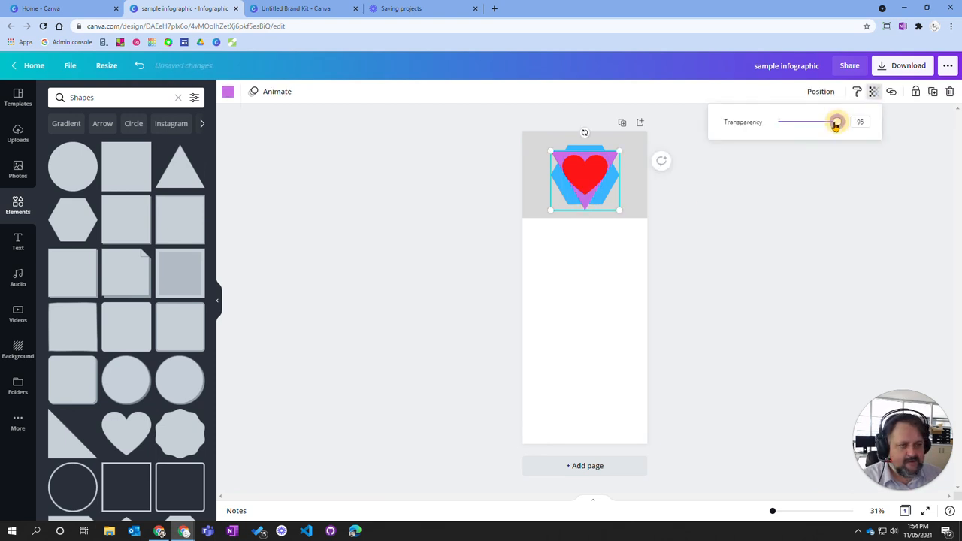
{"action": "left_click_drag", "start_coordinate": [837, 122], "coordinate": [805, 122]}
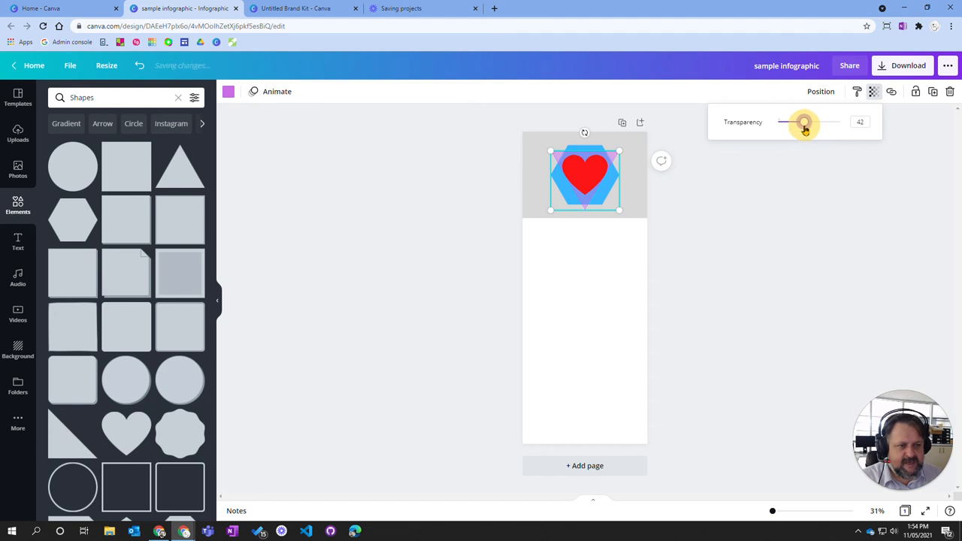
{"action": "left_click_drag", "start_coordinate": [805, 125], "coordinate": [809, 124]}
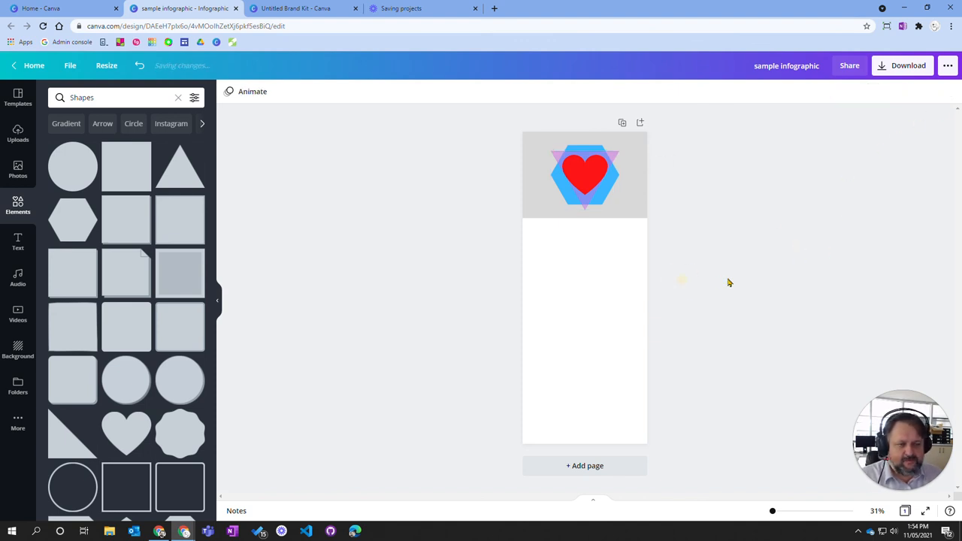
- Duplicate the grey header with its heart-and-hexagon badge and place the copy lower down
{"action": "left_click", "coordinate": [585, 175]}
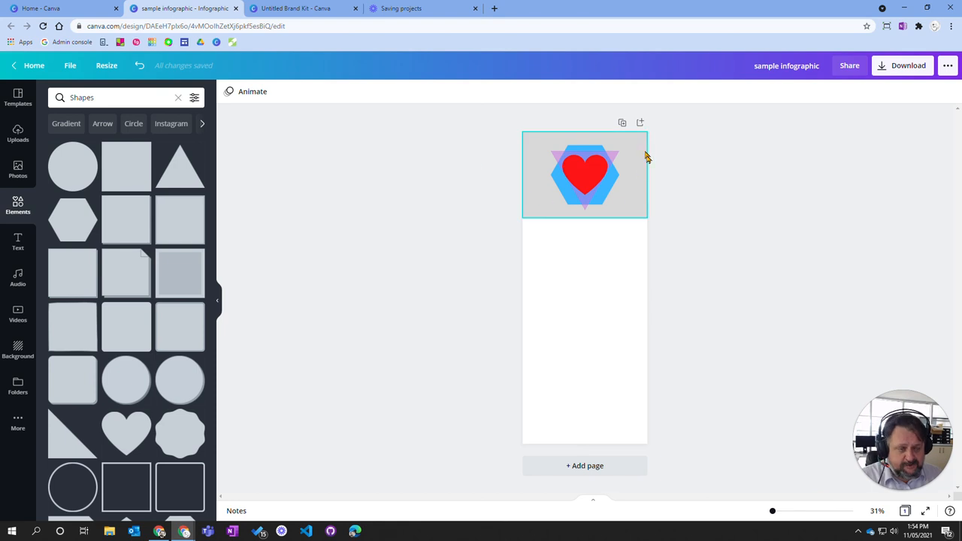
{"action": "mouse_move", "coordinate": [642, 206]}
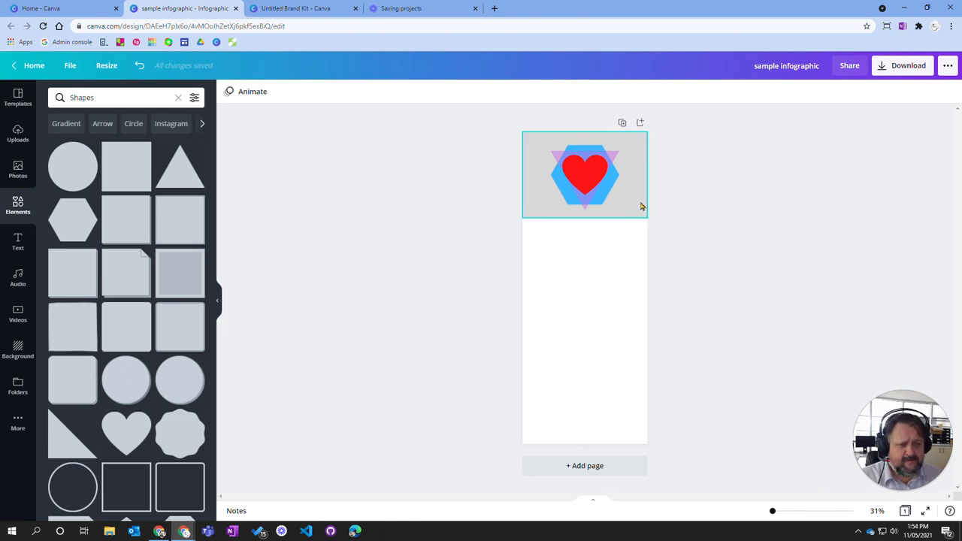
{"action": "left_click", "coordinate": [585, 177]}
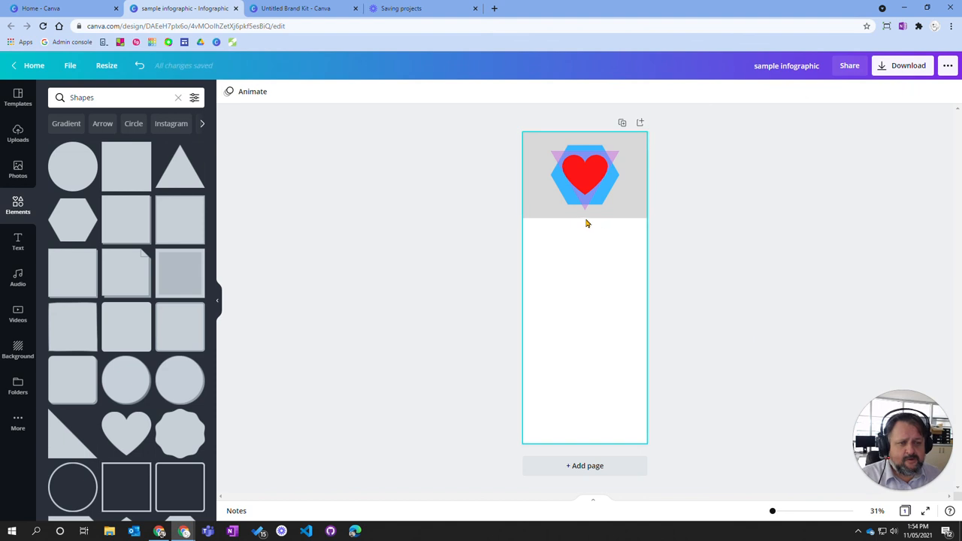
{"action": "left_click", "coordinate": [585, 175]}
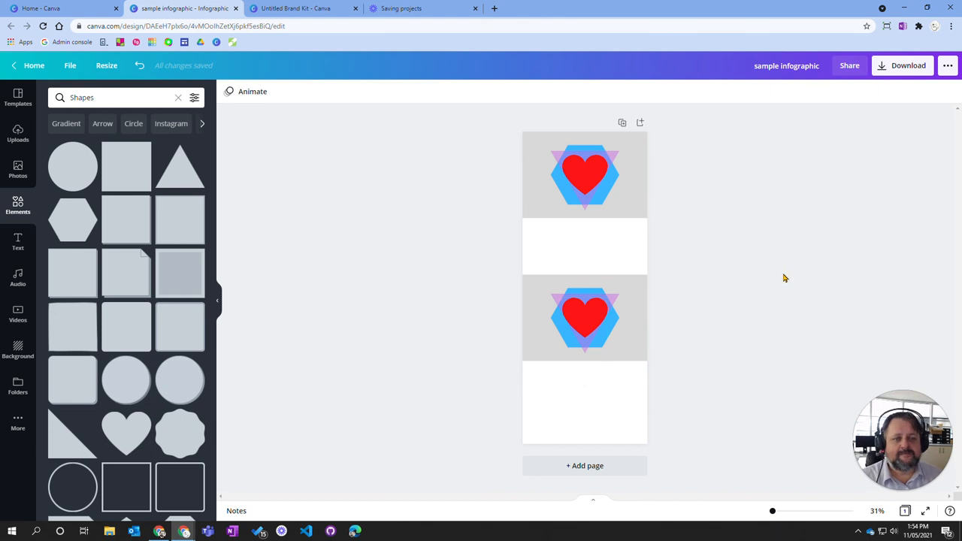
{"action": "mouse_move", "coordinate": [434, 254]}
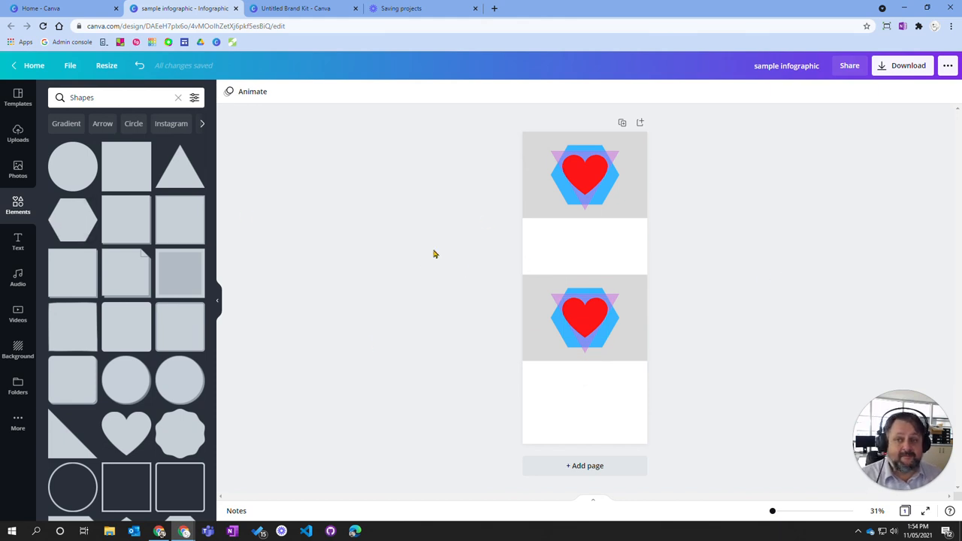
{"action": "left_click", "coordinate": [585, 176]}
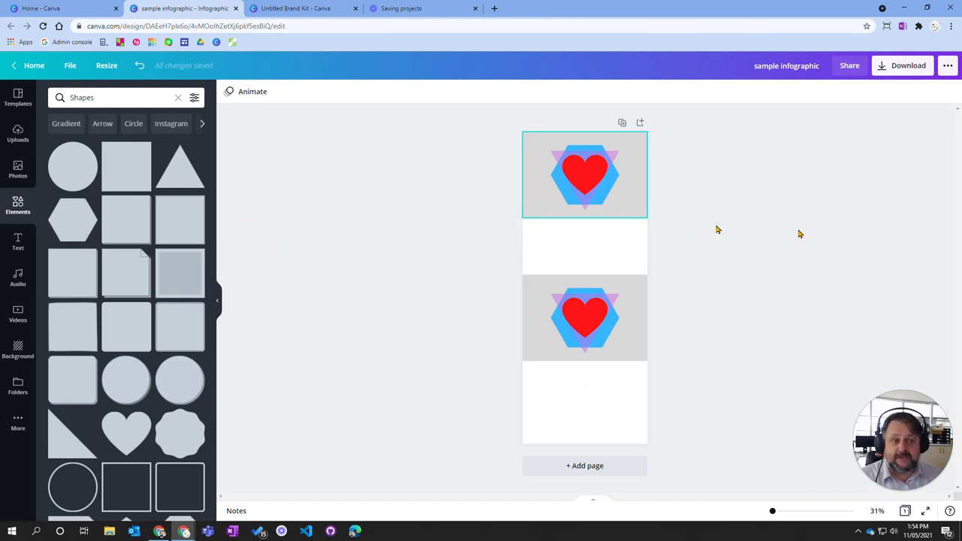